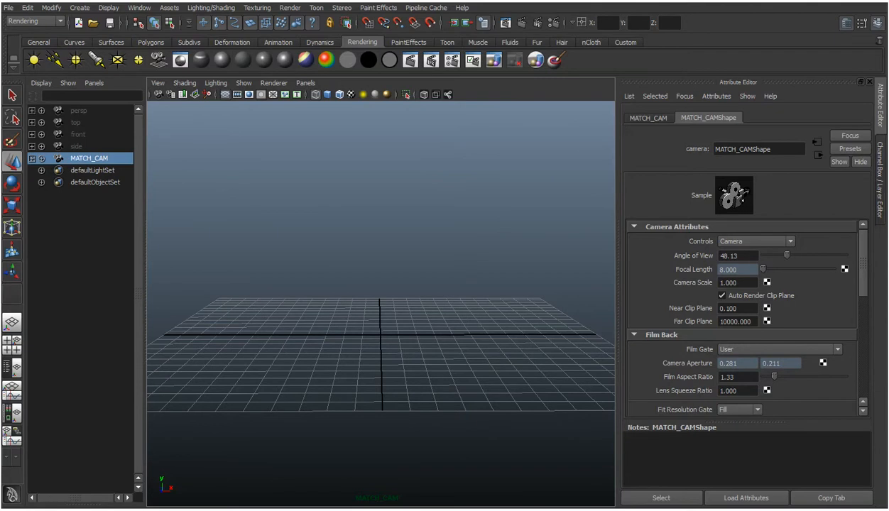
mouse_move(814, 323)
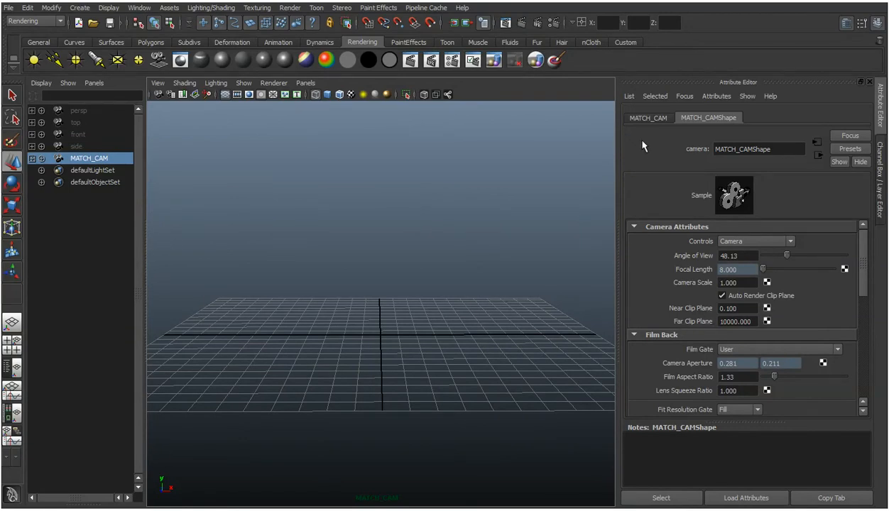
Step: Rename the MATCH_CAM transform to SONY_DSC_P200 in the Attribute Editor
click(647, 118)
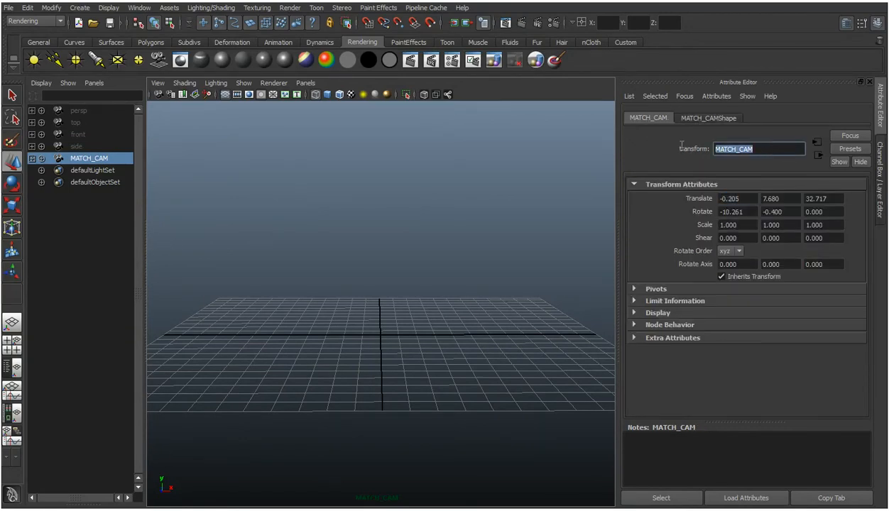
text(SONY DSC P200)
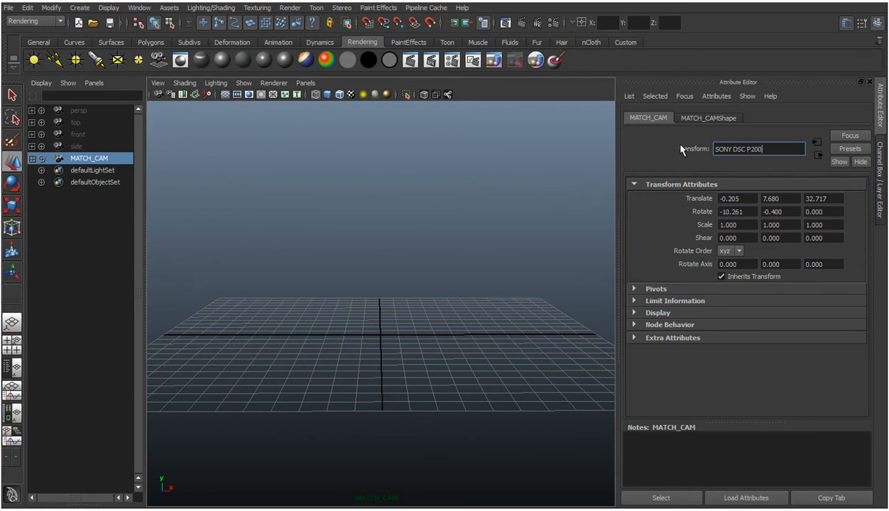
text(SONY_DSC_P200)
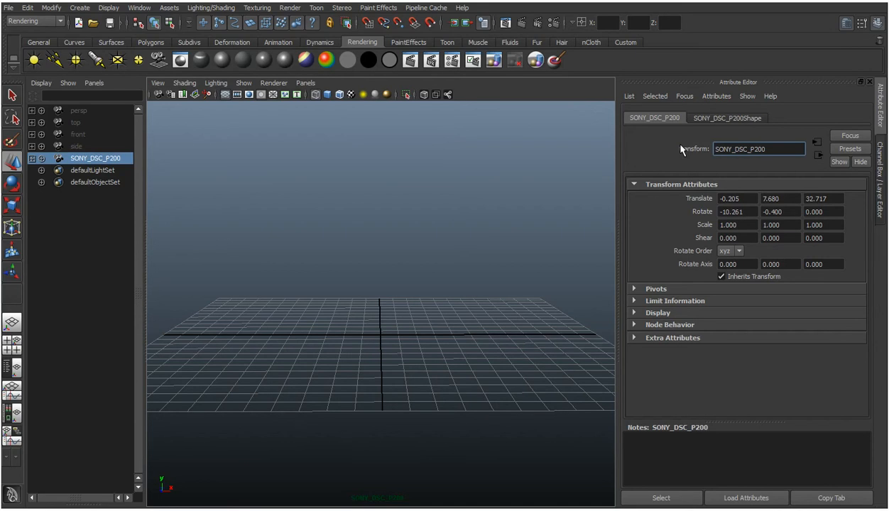
click(726, 117)
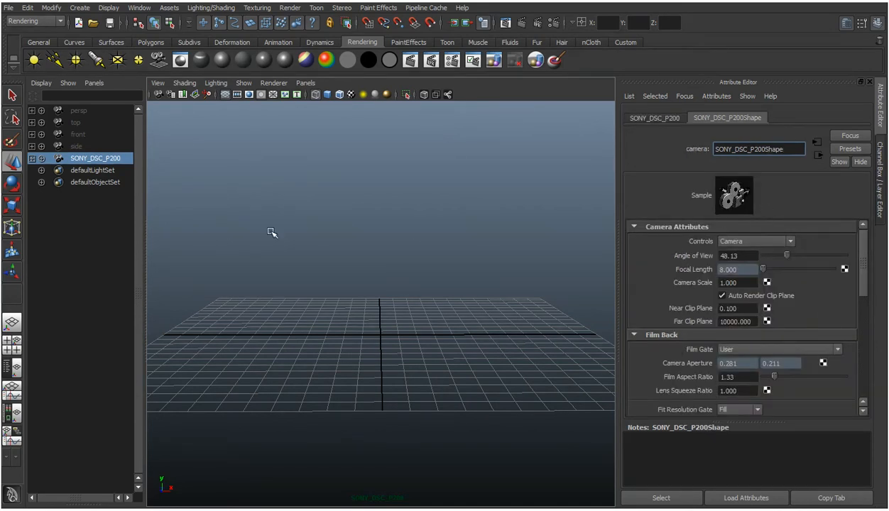
mouse_move(279, 278)
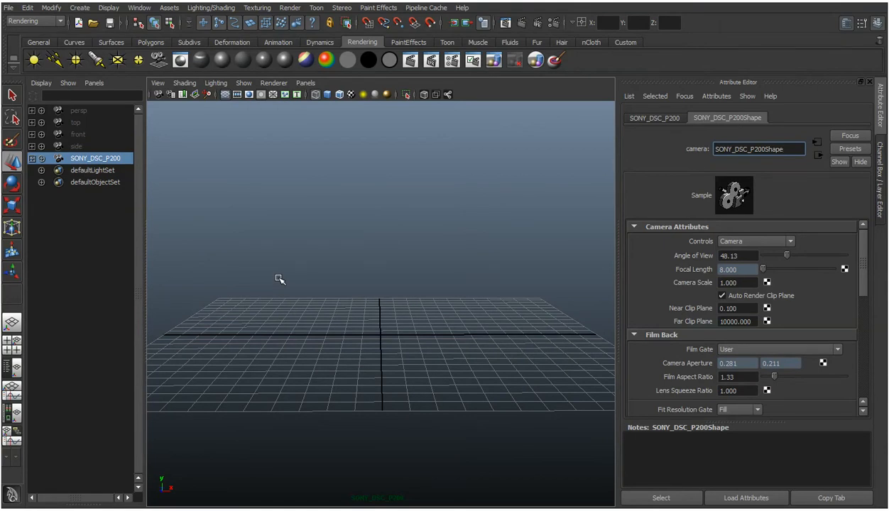
Step: Turn on the Resolution Gate to outline the 640 x 480 render frame
click(157, 83)
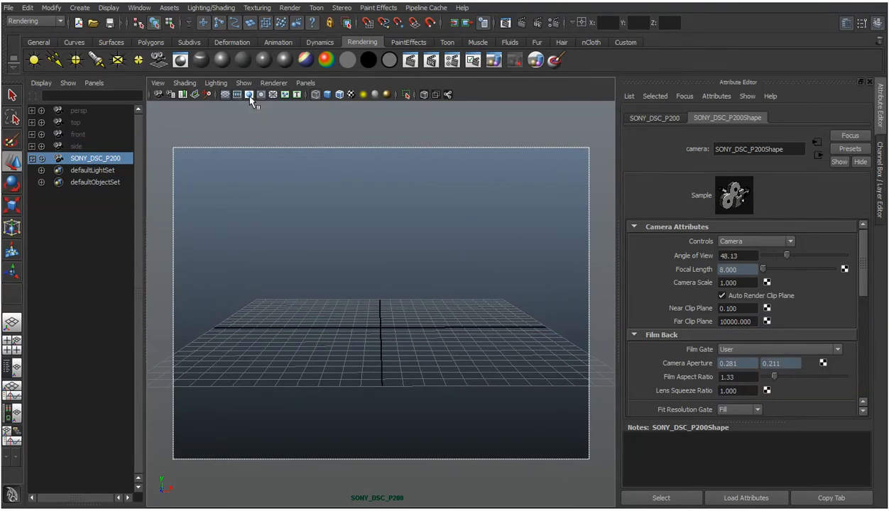
click(248, 94)
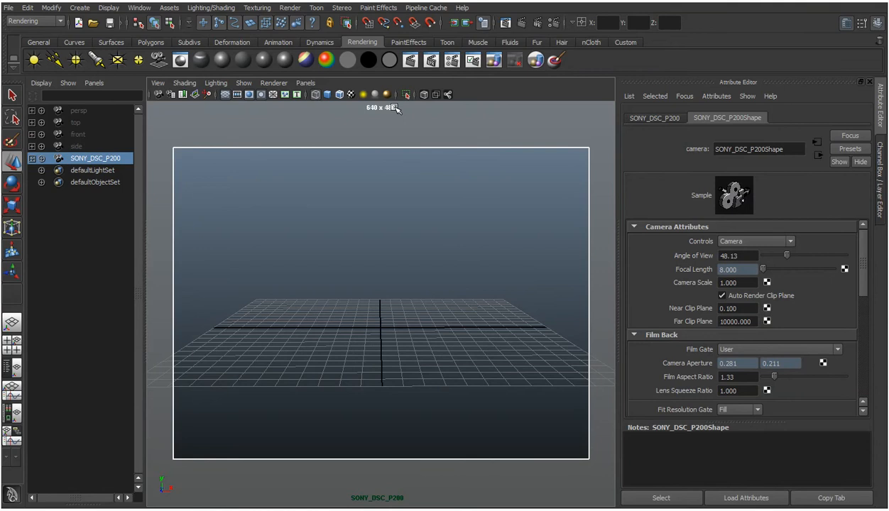
mouse_move(275, 142)
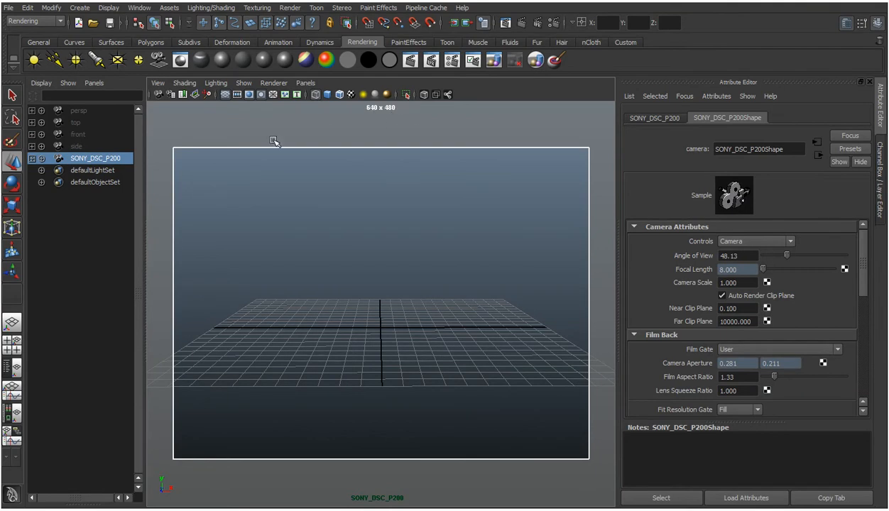
mouse_move(476, 150)
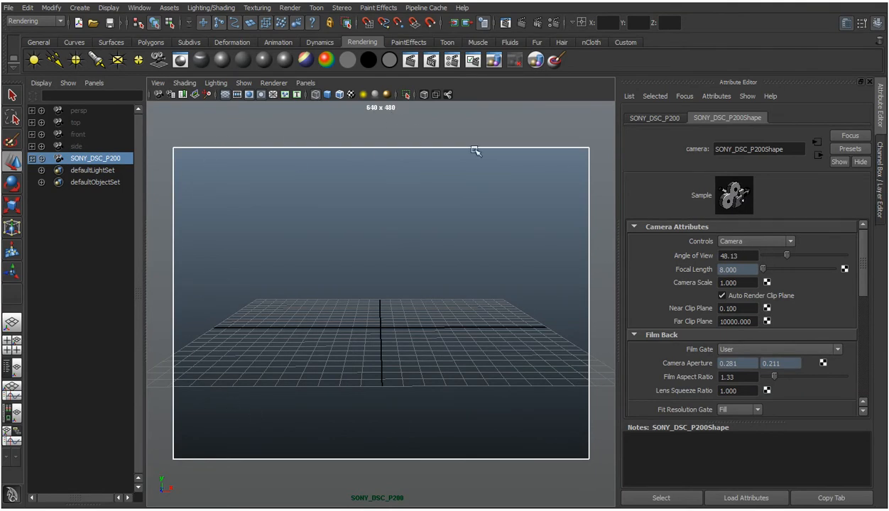
mouse_move(353, 118)
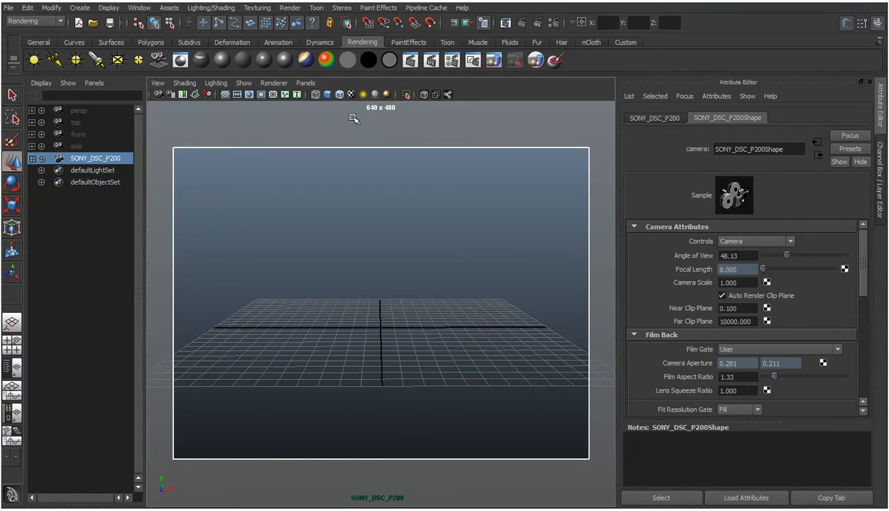
mouse_move(350, 114)
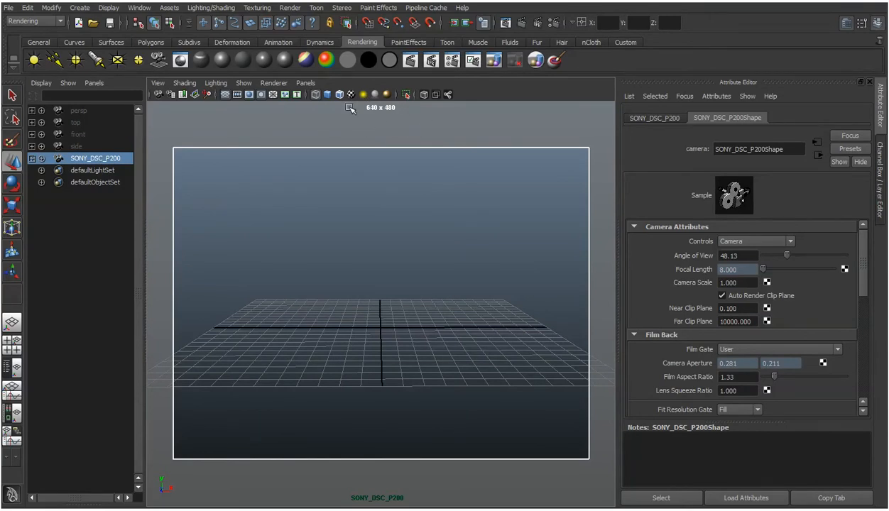
mouse_move(451, 89)
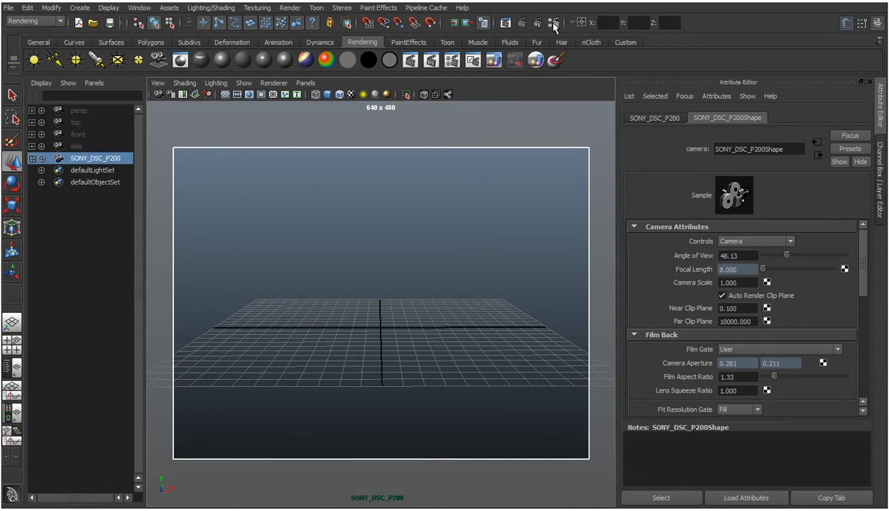
Step: In Render Settings Image Size, set Width 1280 and Height 960
click(553, 23)
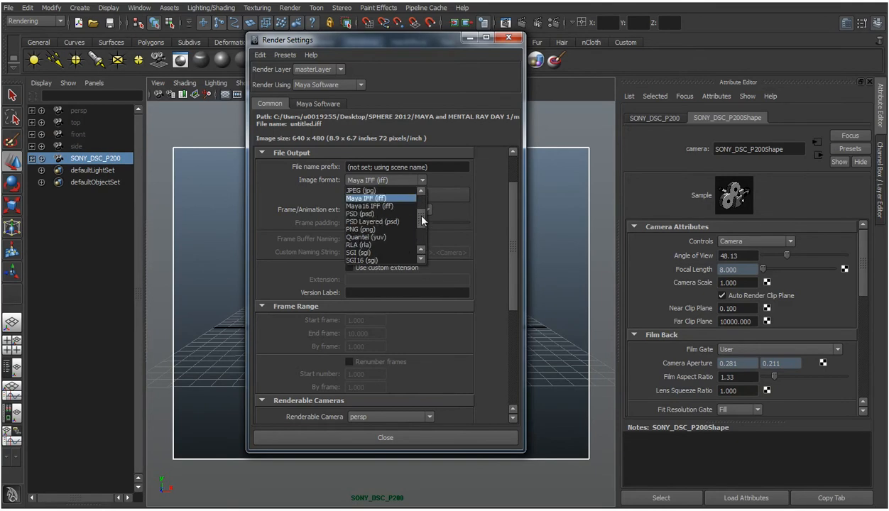
click(383, 197)
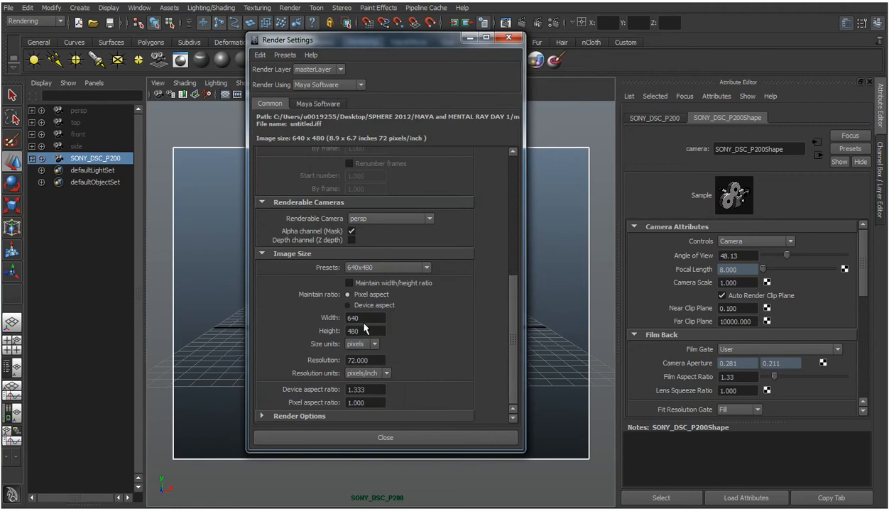
mouse_move(403, 295)
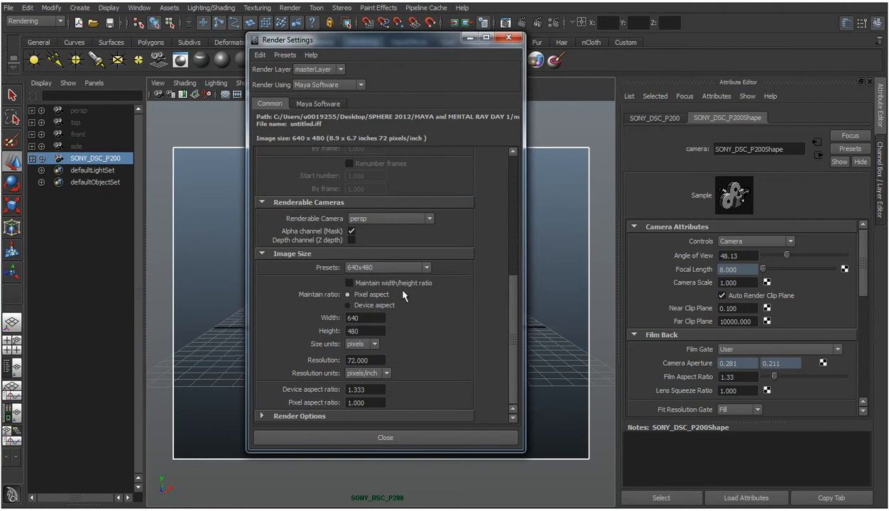
click(426, 267)
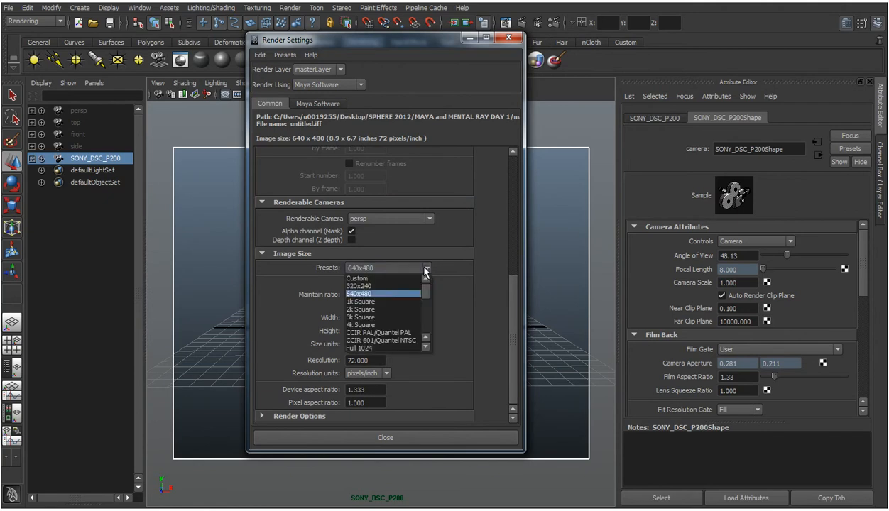
click(361, 294)
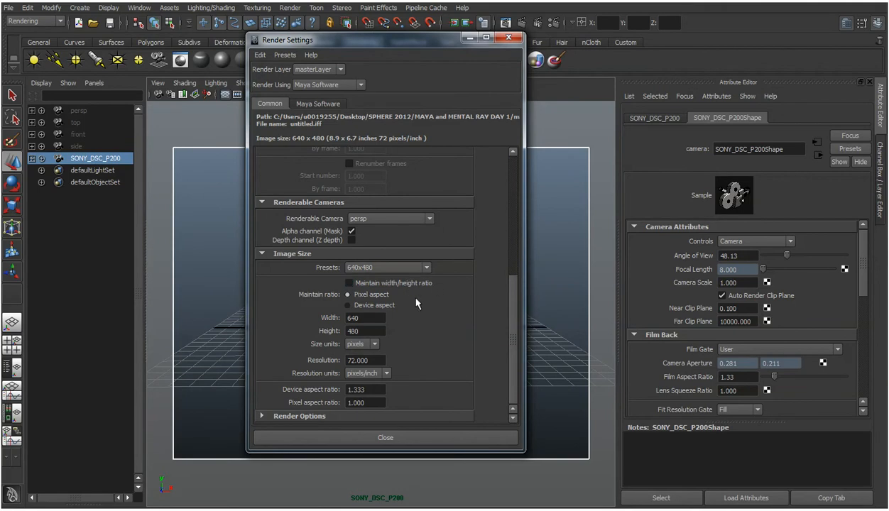
click(349, 305)
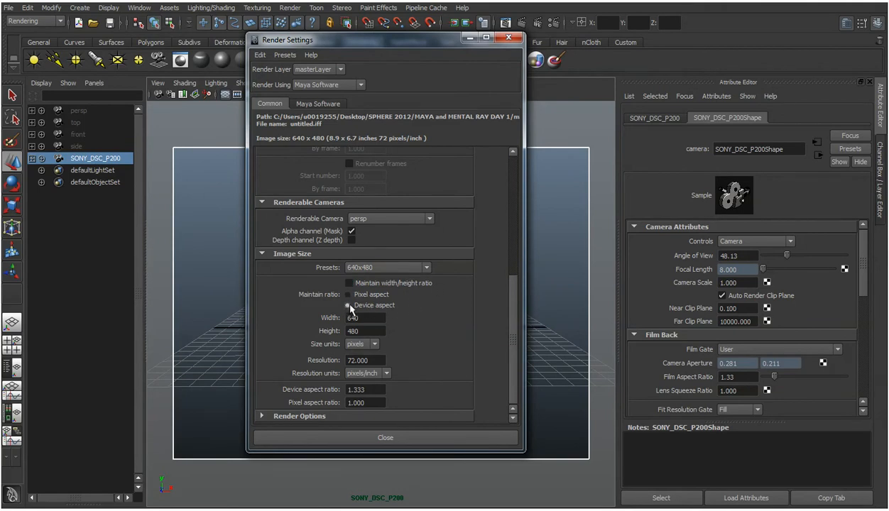
click(349, 295)
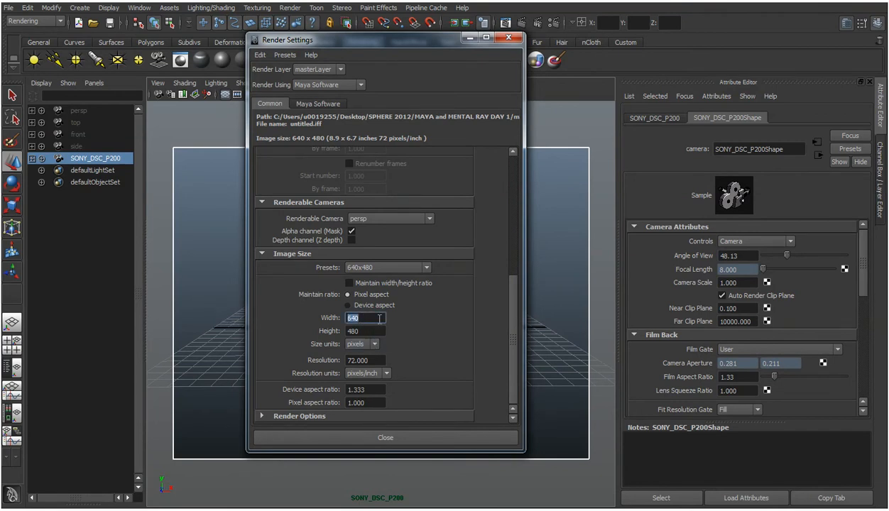
text(1280)
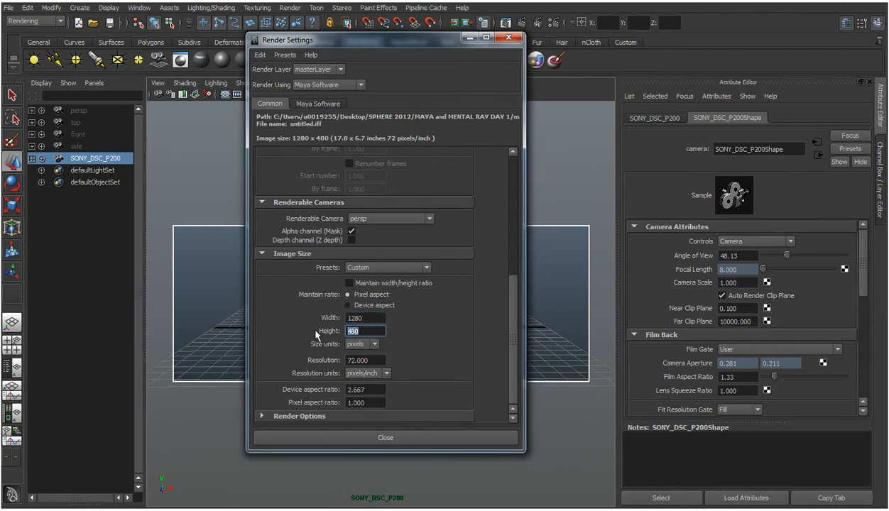
text(960)
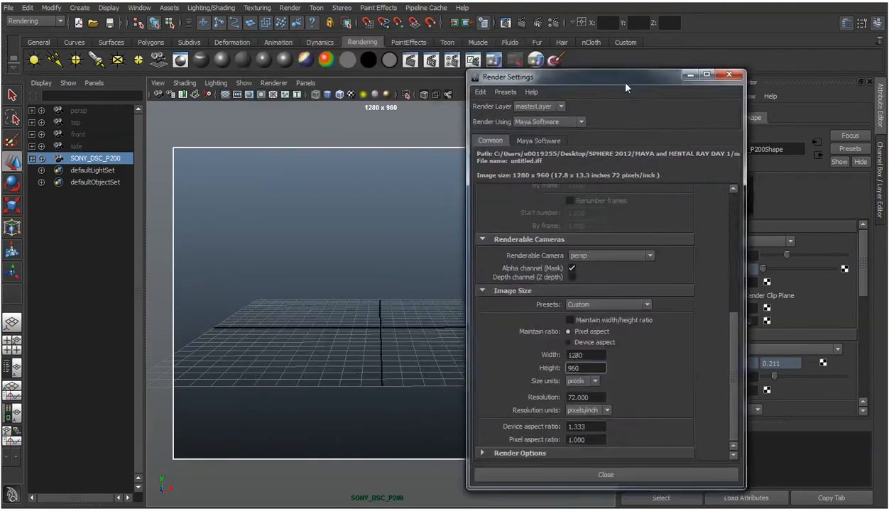
drag(625, 77, 365, 19)
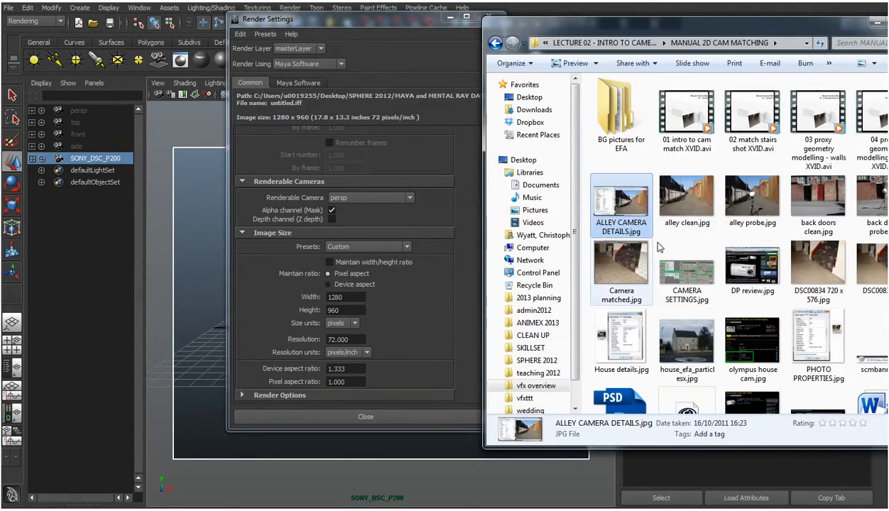
Step: Check alley clean.jpg properties: 1280 x 960, SONY DSC-P200, 8 mm focal length
double_click(685, 198)
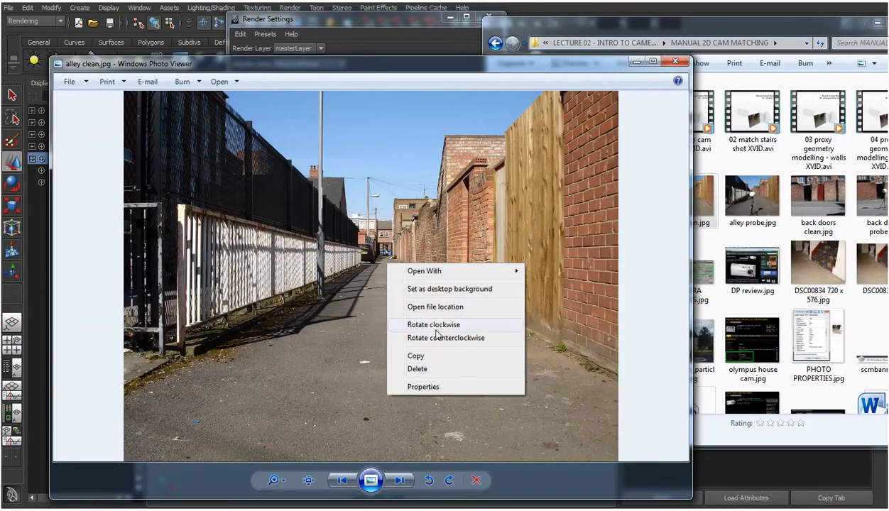
click(423, 386)
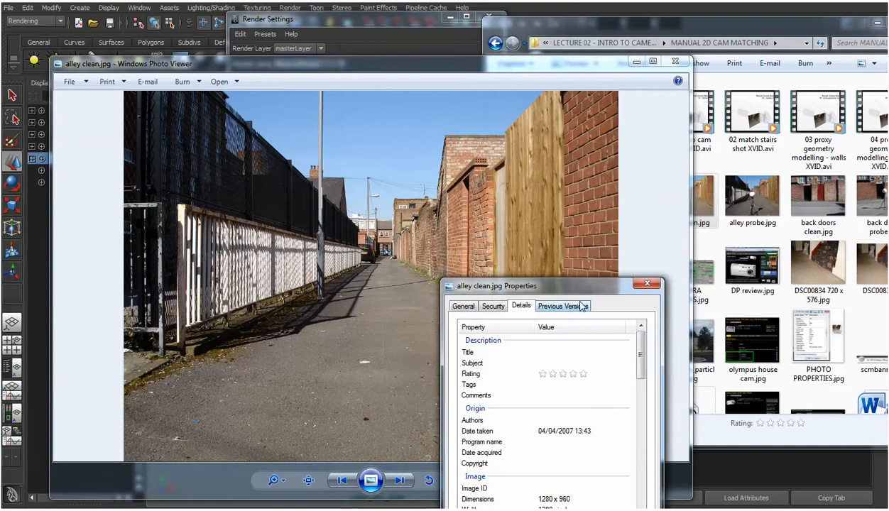
scroll(down, 3)
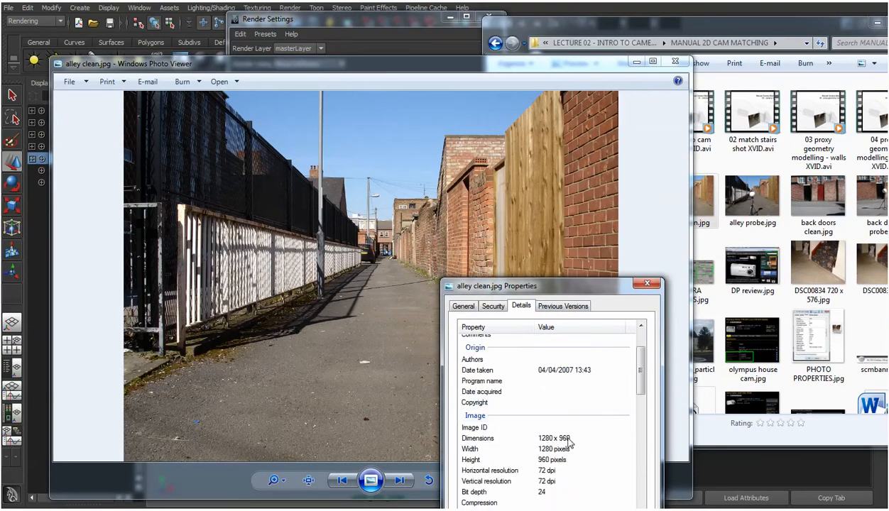
scroll(down, 3)
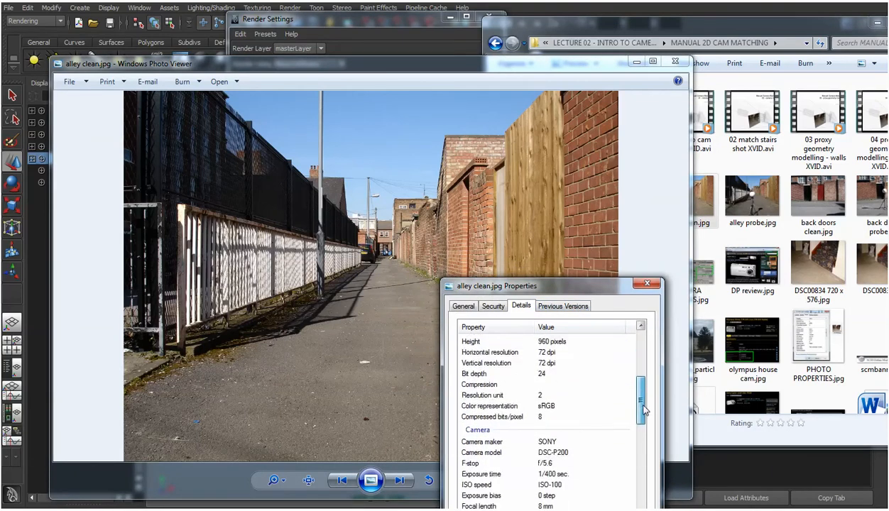
scroll(down, 3)
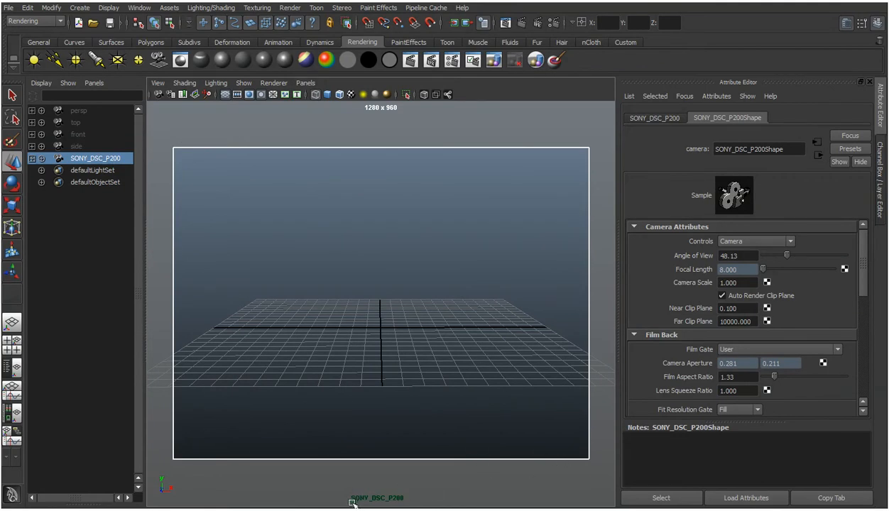
mouse_move(431, 497)
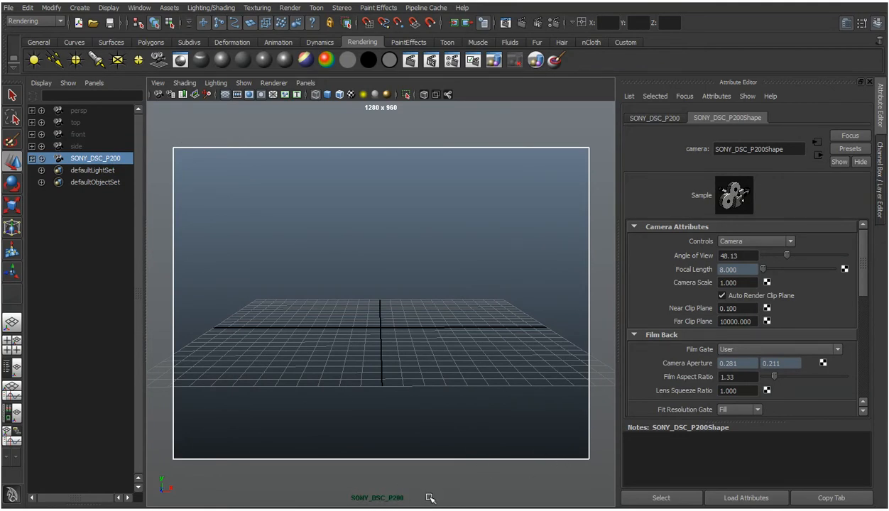
mouse_move(478, 483)
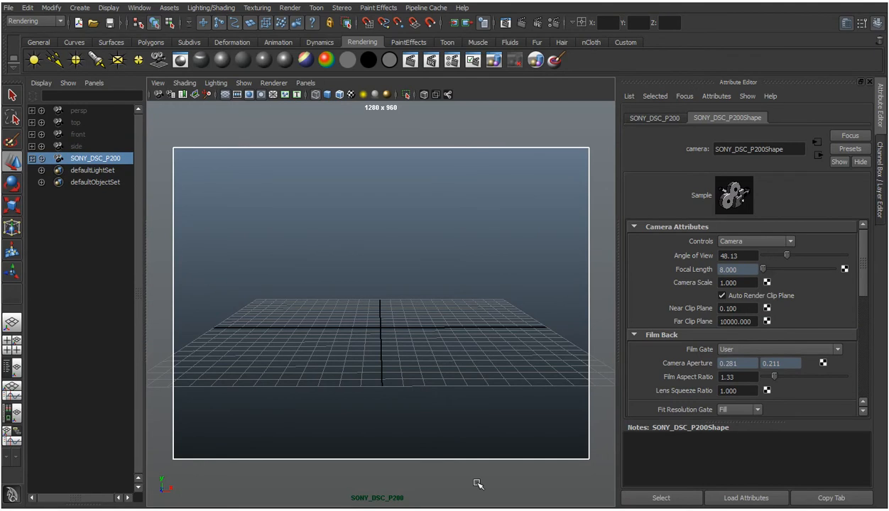
mouse_move(308, 176)
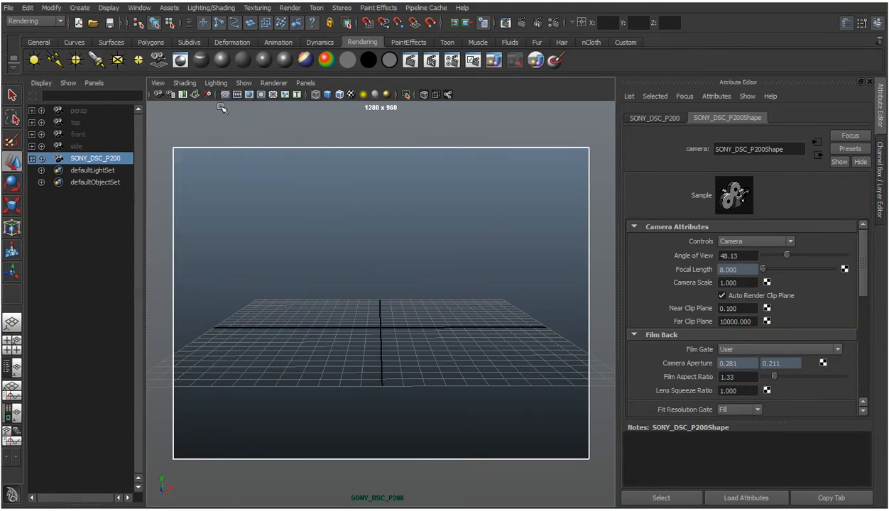
mouse_move(196, 94)
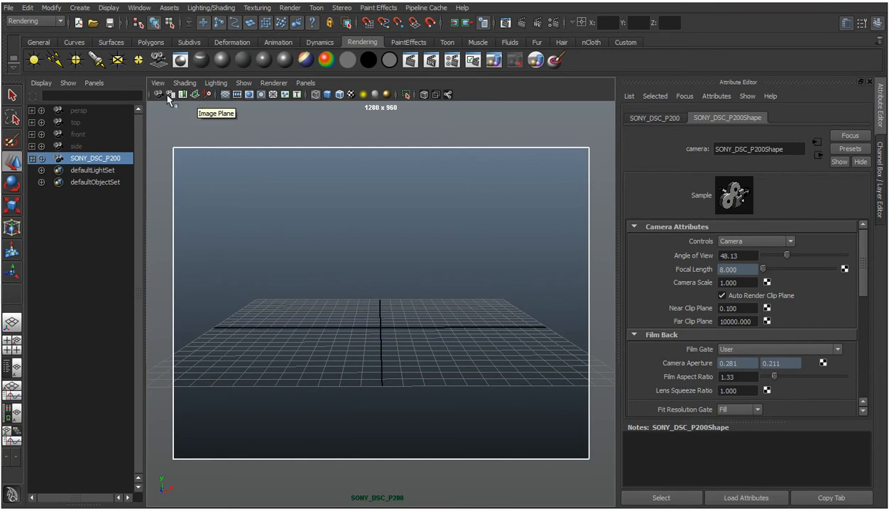
Step: Import alley clean.jpg from the intro to cameras folder as the camera's image plane
click(157, 83)
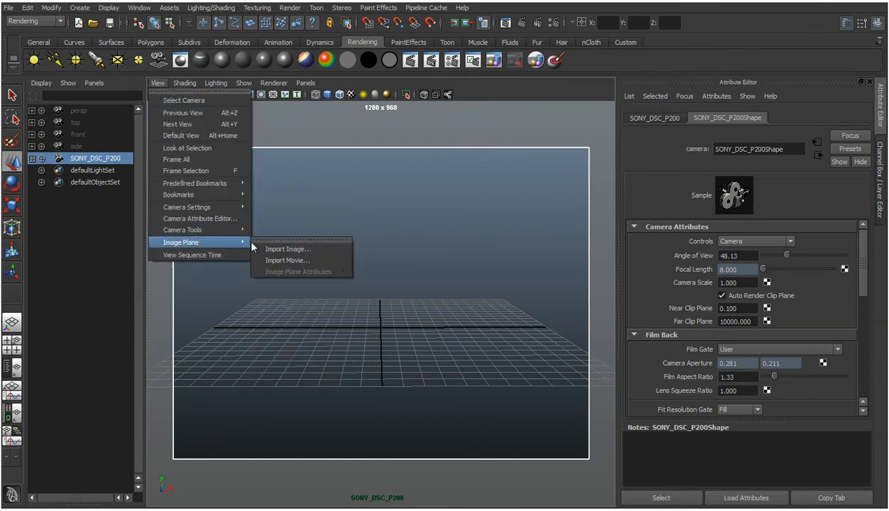
click(287, 248)
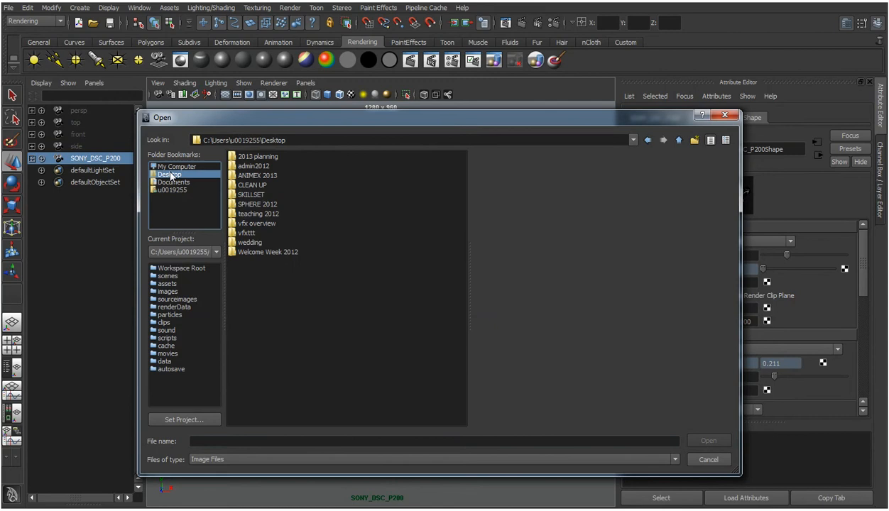
double_click(257, 223)
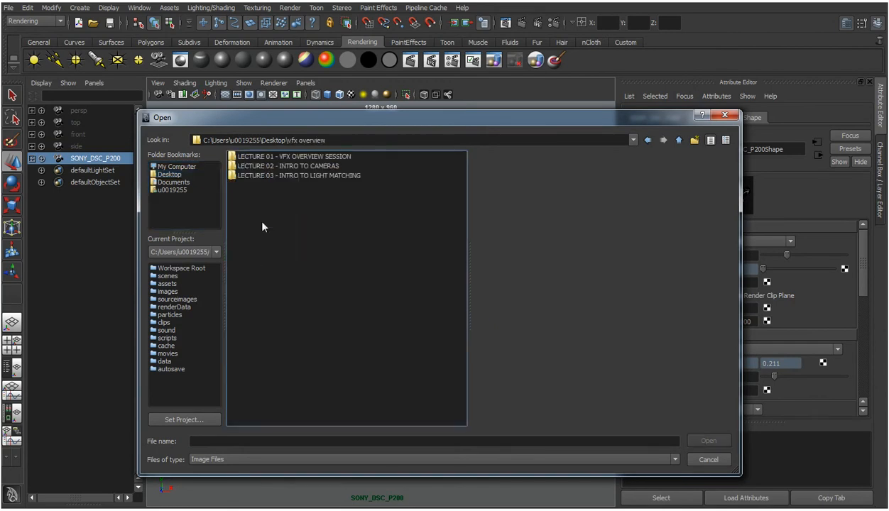
click(289, 165)
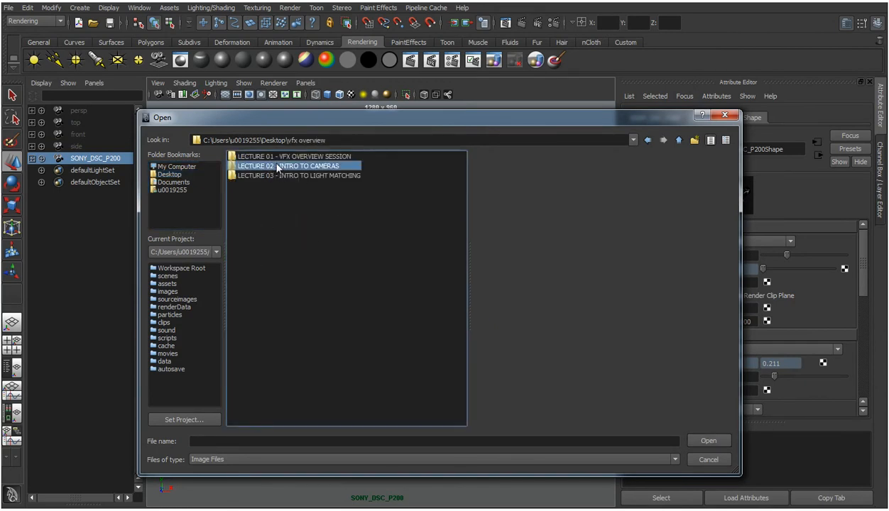
double_click(288, 165)
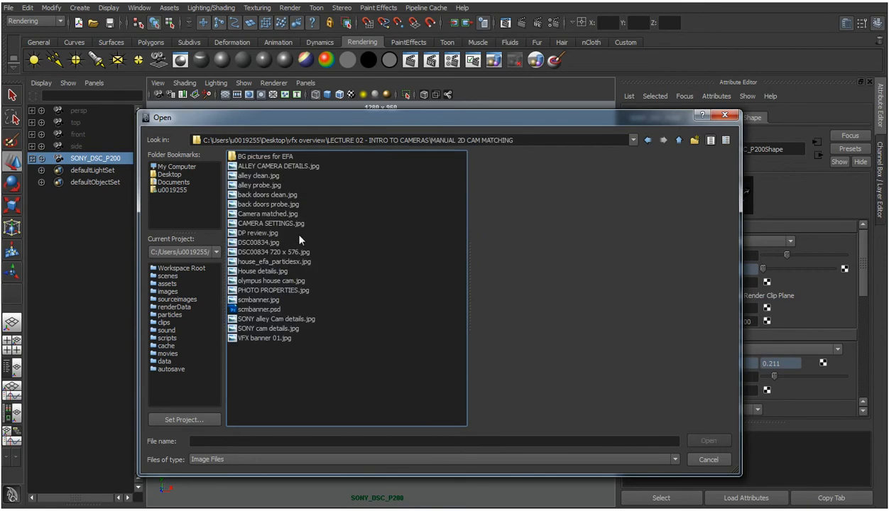
click(257, 175)
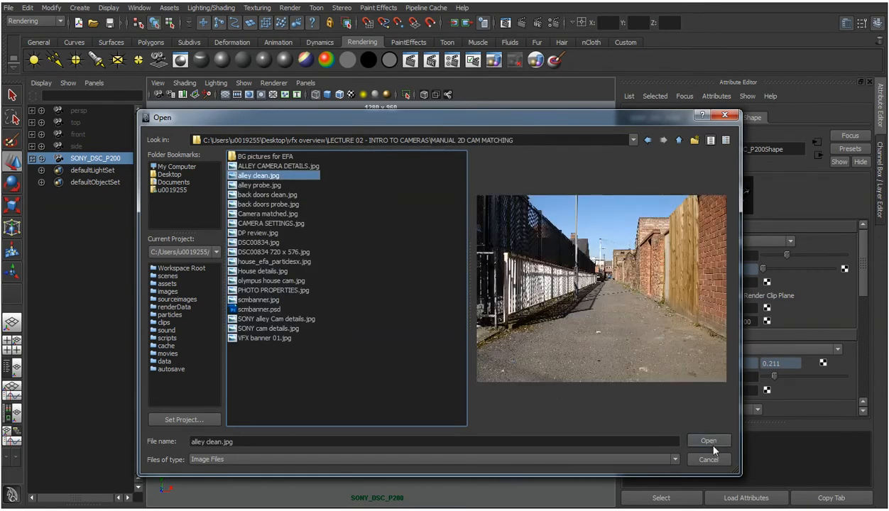
click(708, 440)
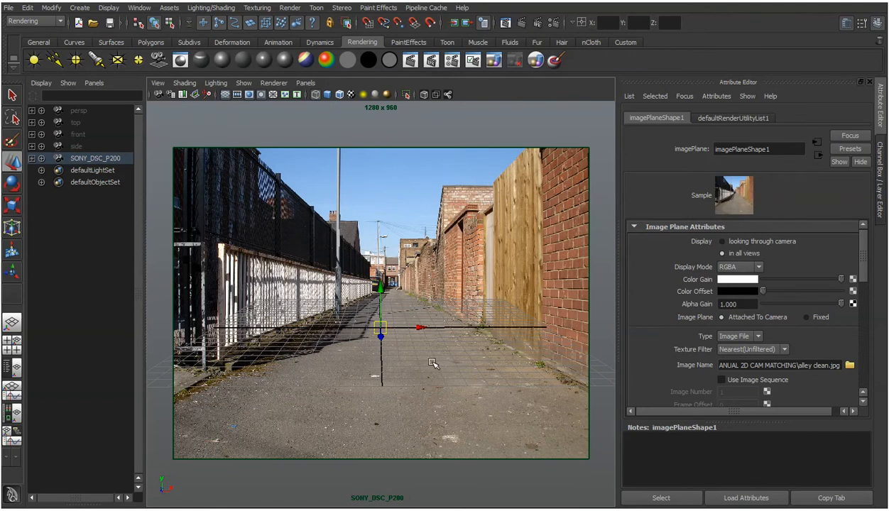
mouse_move(441, 406)
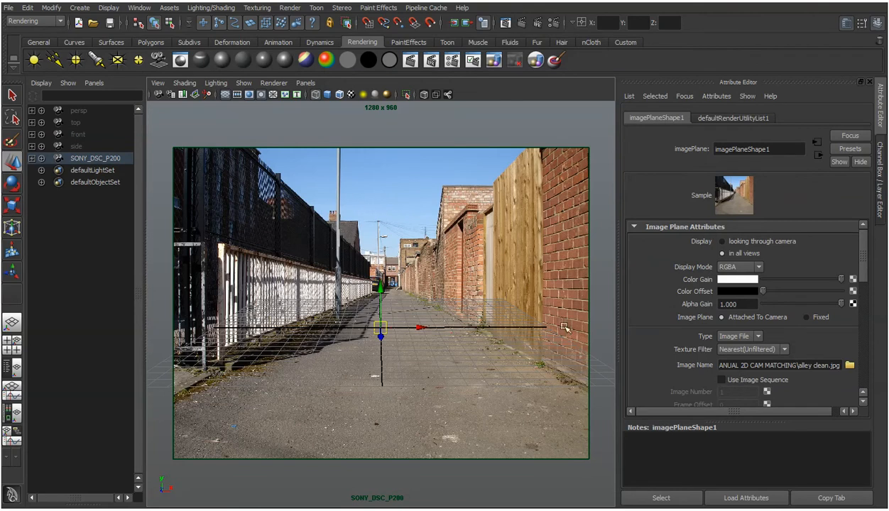
Step: Select SONY_DSC_P200 and enable image plane tabs via Show > By Node Type
click(96, 157)
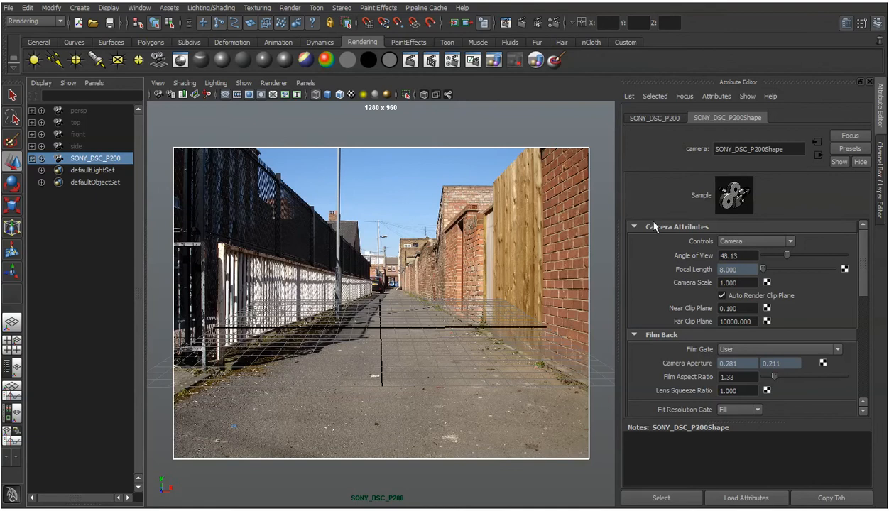
mouse_move(723, 370)
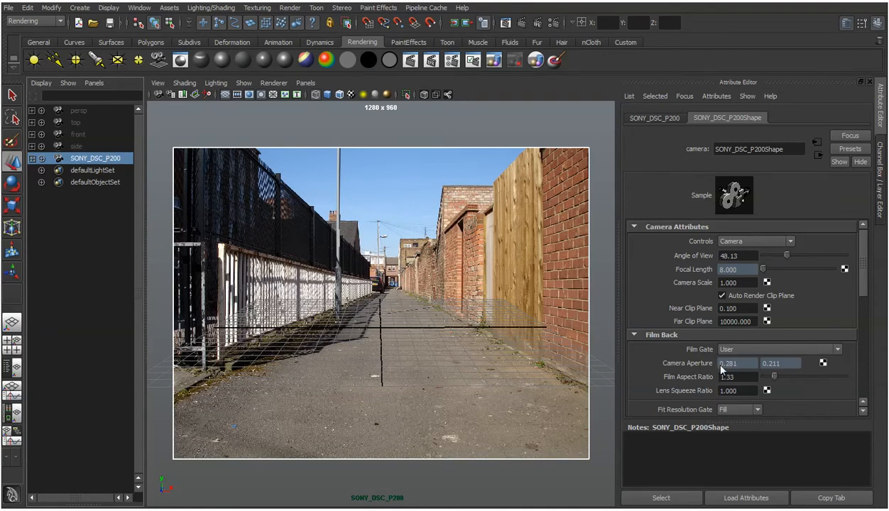
mouse_move(679, 152)
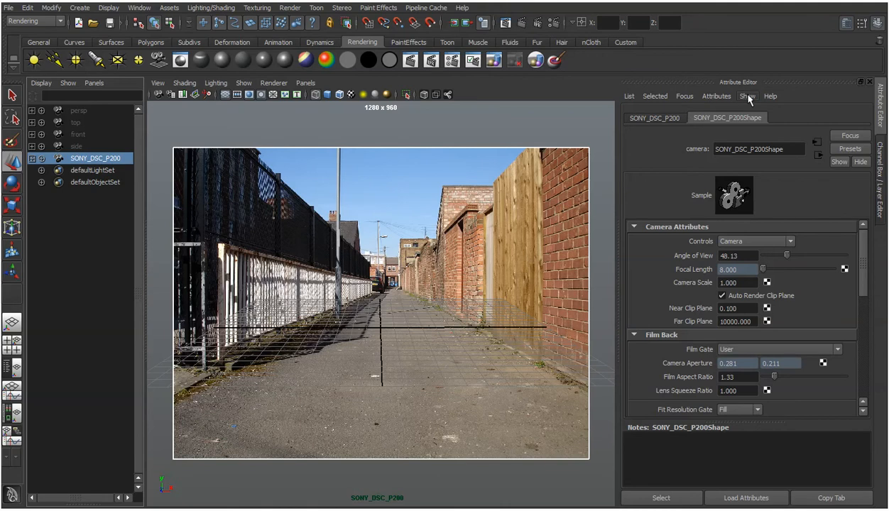
click(747, 96)
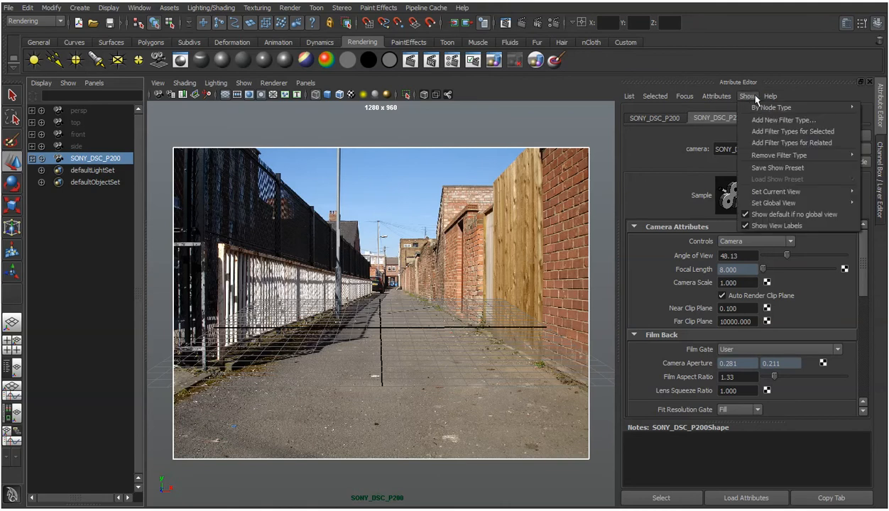
mouse_move(770, 107)
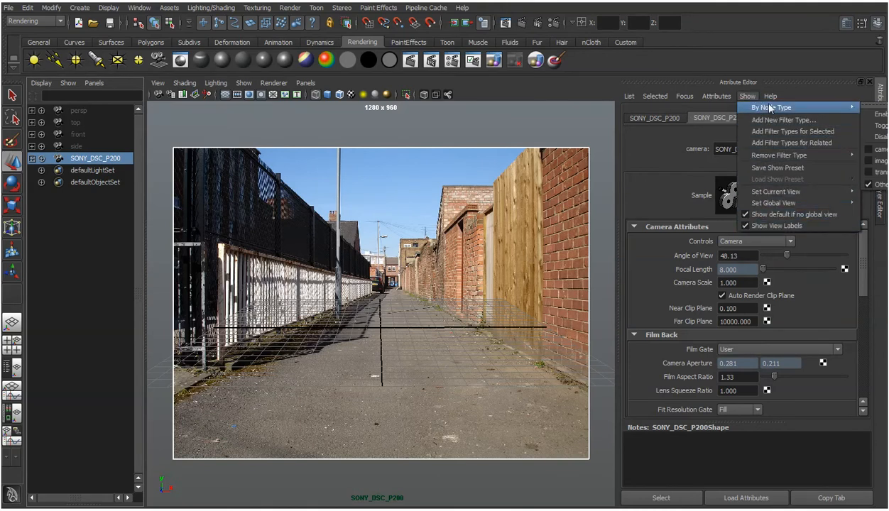
mouse_move(758, 114)
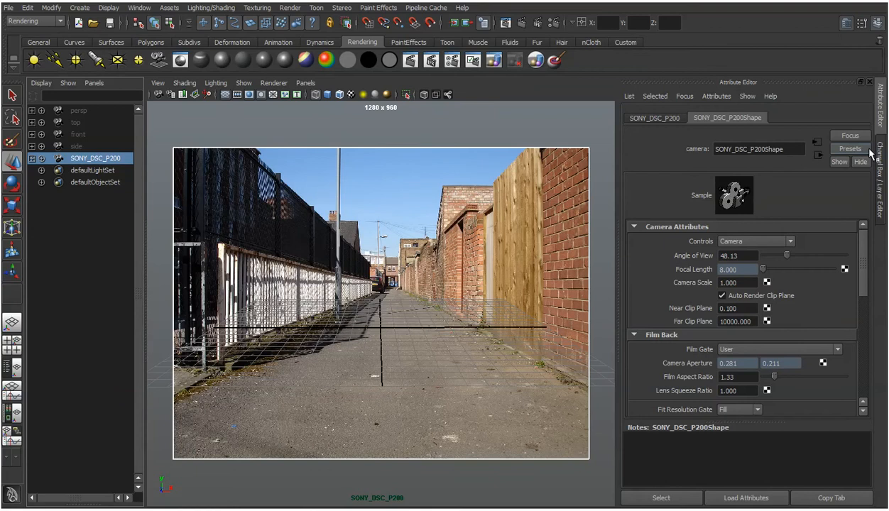
click(747, 95)
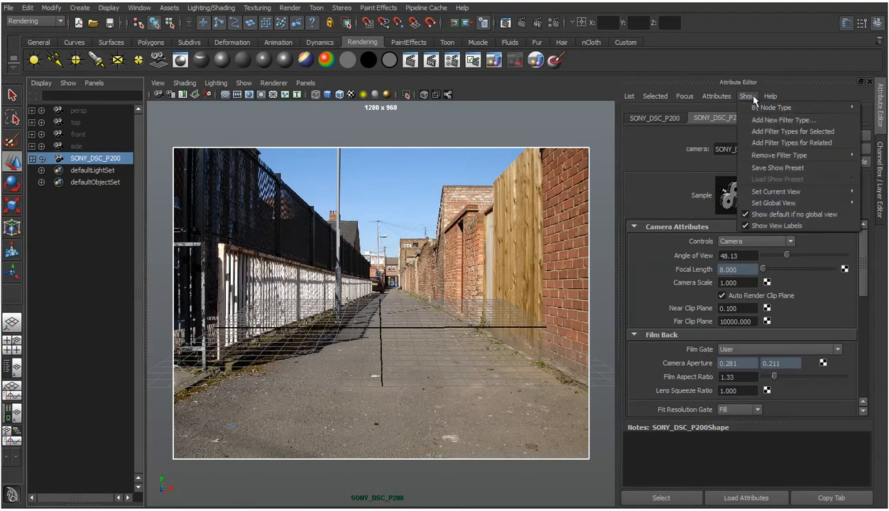
mouse_move(772, 107)
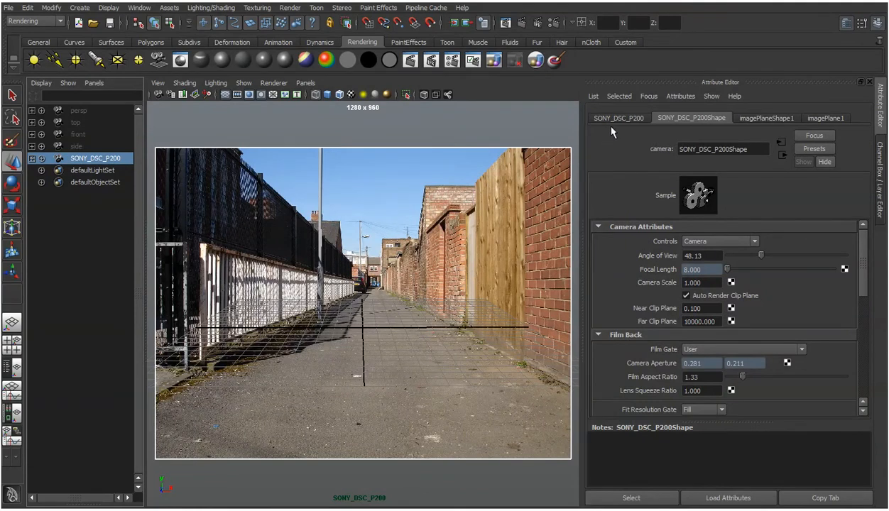
mouse_move(683, 128)
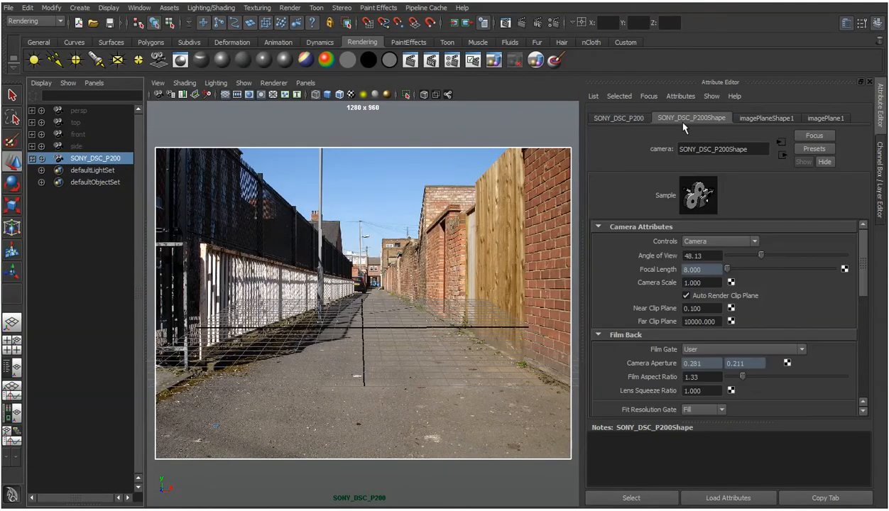
Step: Show the imagePlaneShape1 attributes for the alley clean photo
click(766, 118)
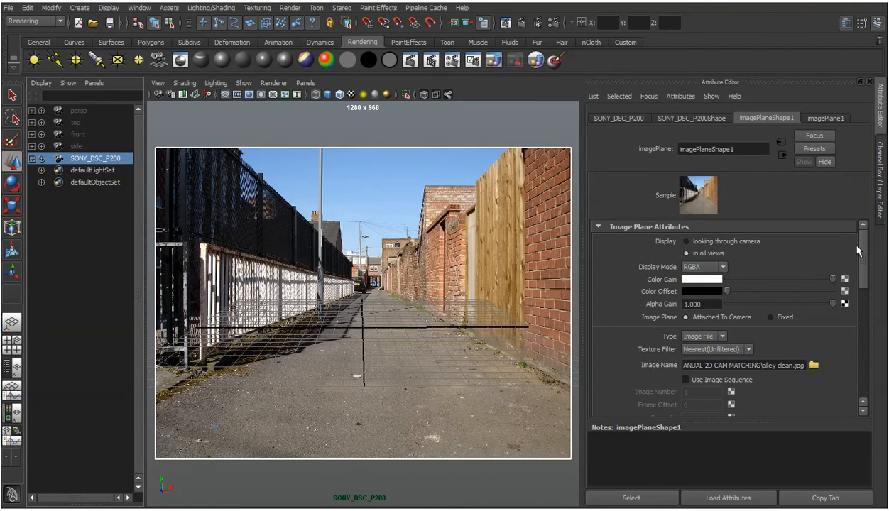
mouse_move(693, 314)
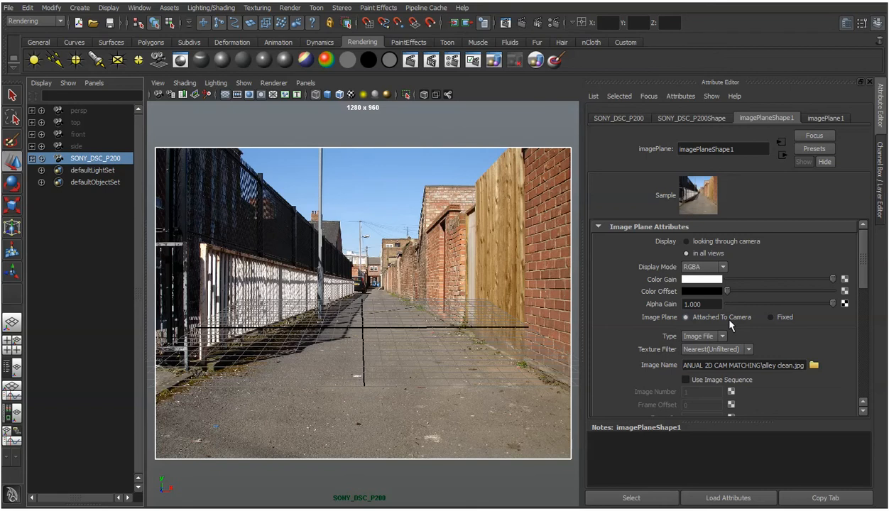
mouse_move(729, 326)
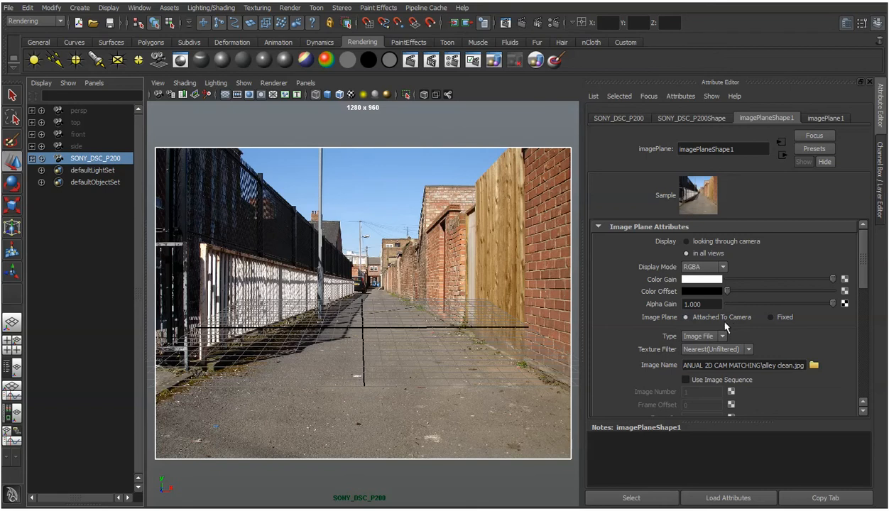
mouse_move(379, 317)
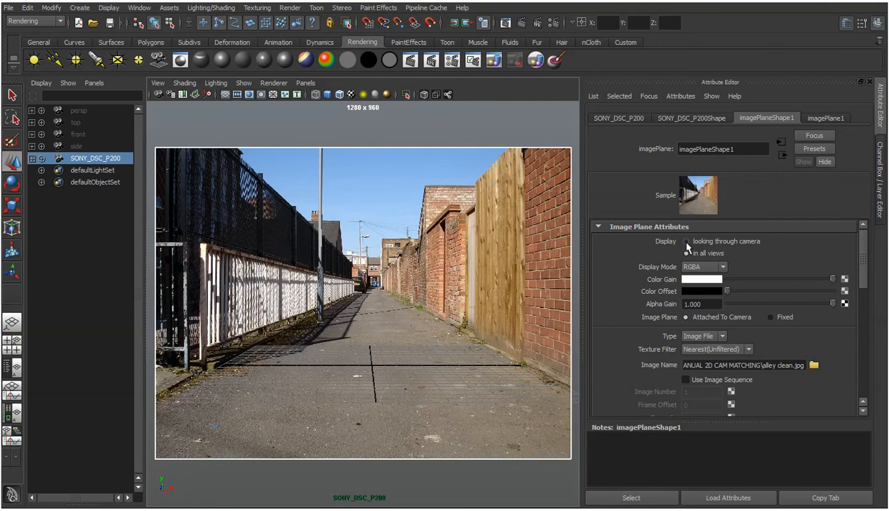
Step: Set the image plane Display to 'looking through camera'
click(686, 242)
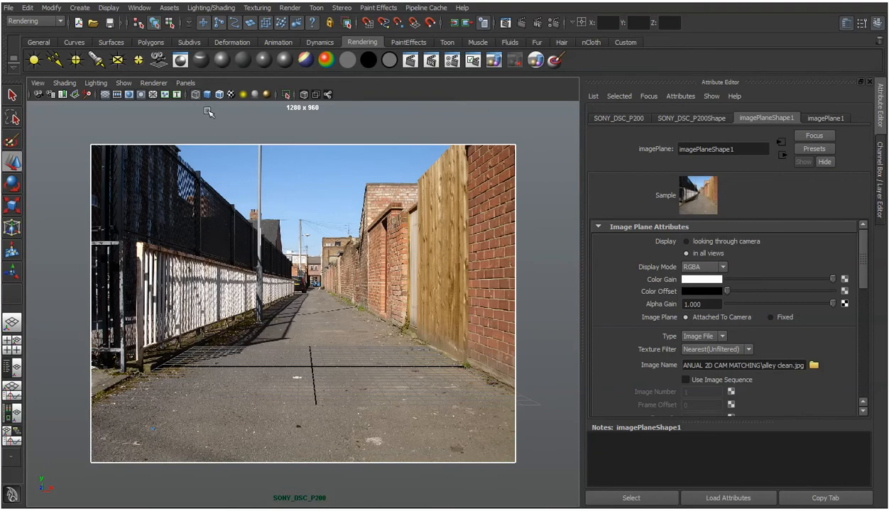
Step: Turn the right pane into an active Perspective view
click(185, 83)
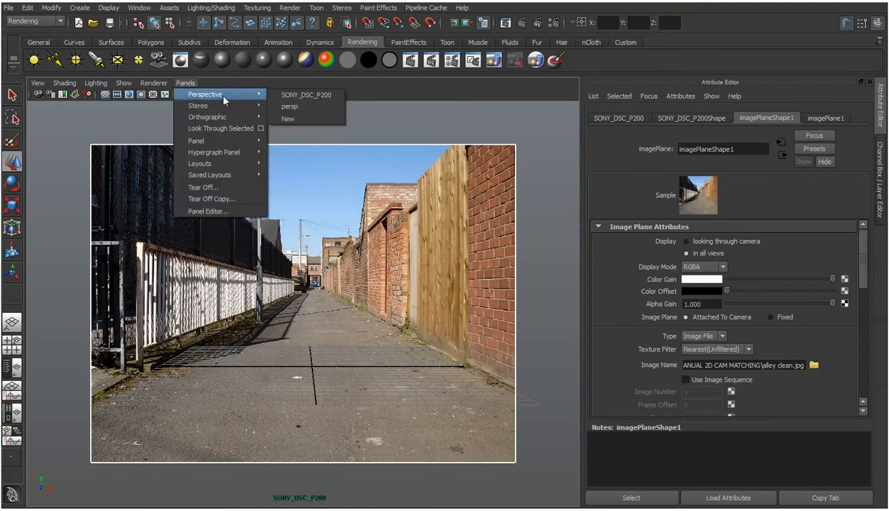
mouse_move(200, 163)
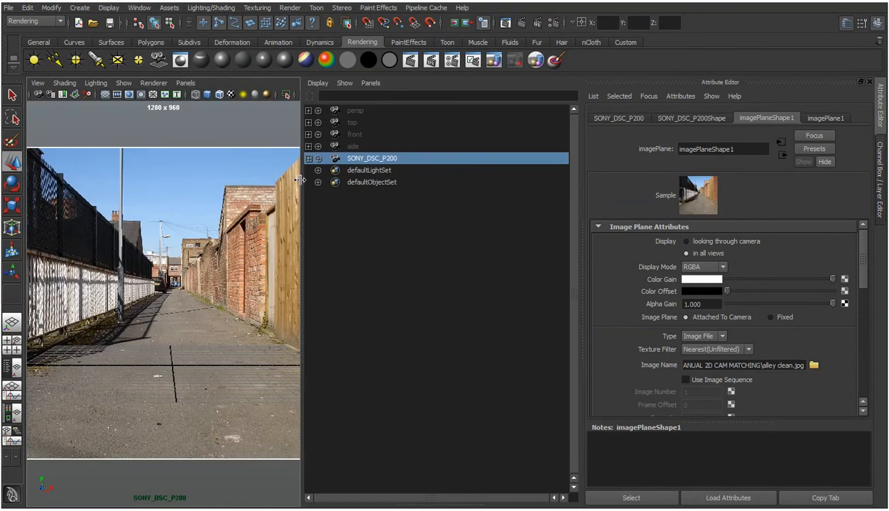
click(370, 83)
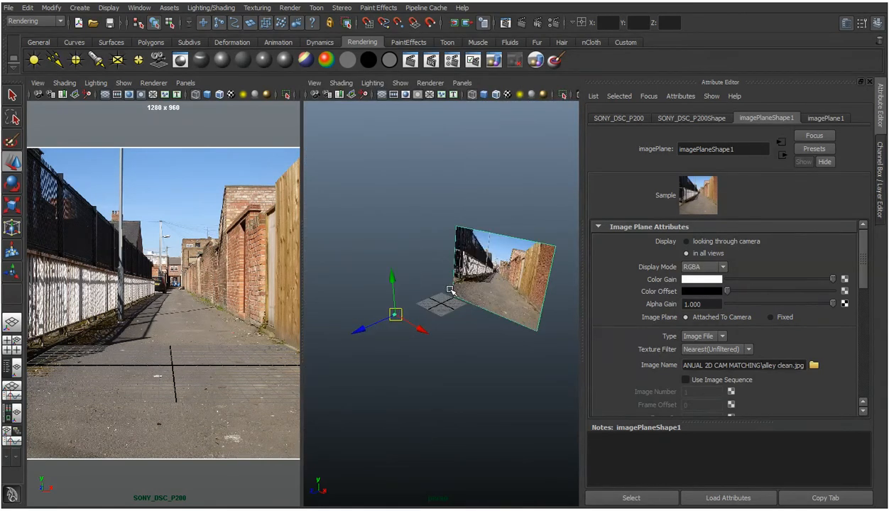
click(436, 330)
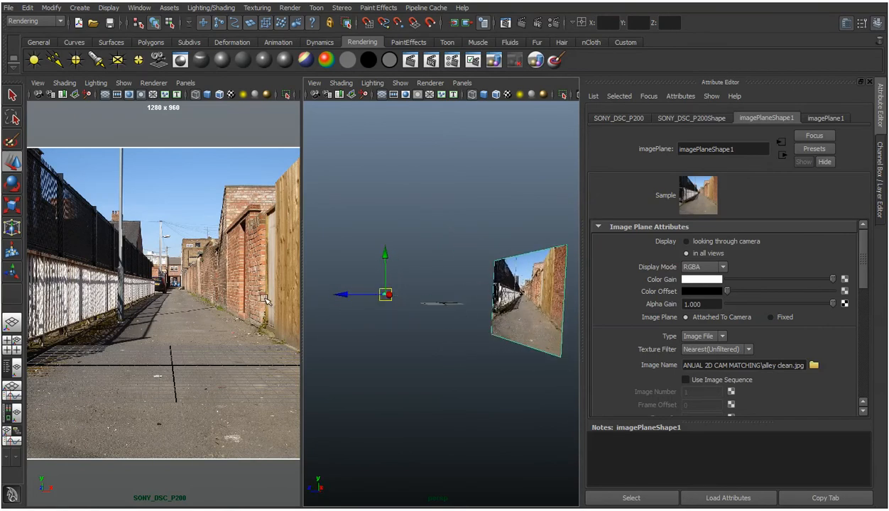
mouse_move(301, 310)
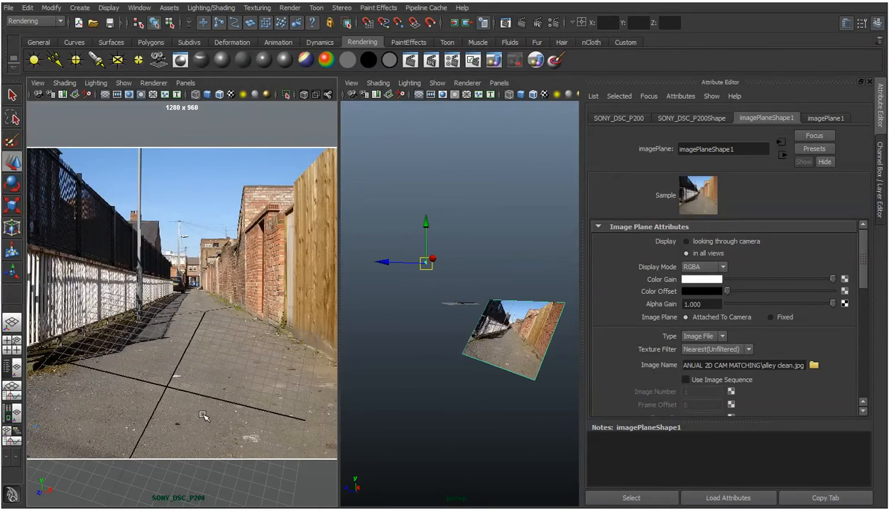
mouse_move(545, 368)
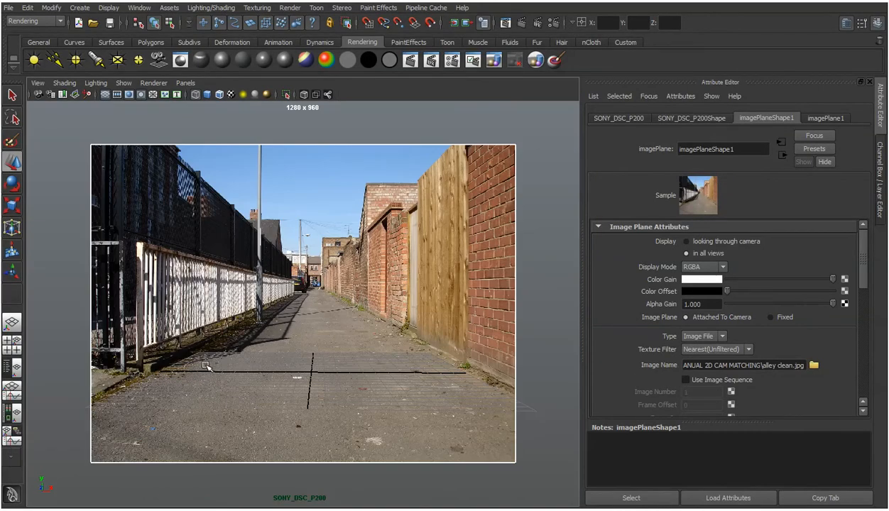
mouse_move(388, 320)
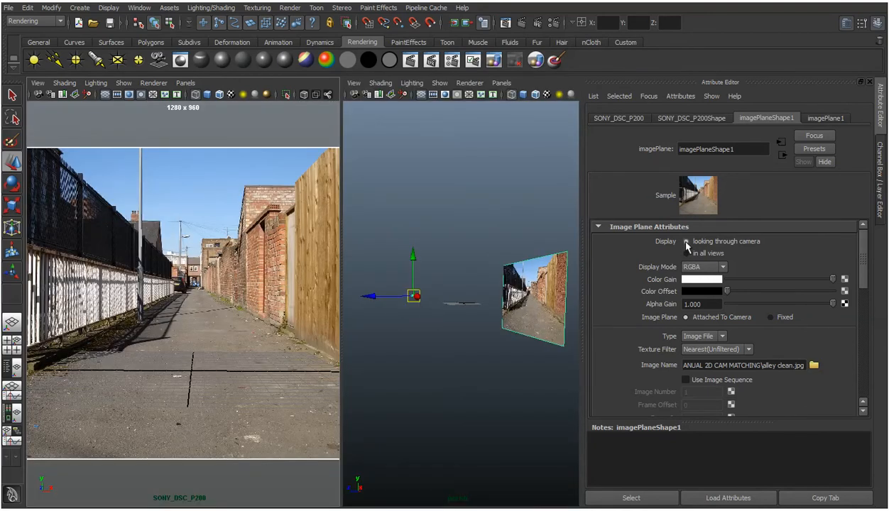
click(685, 242)
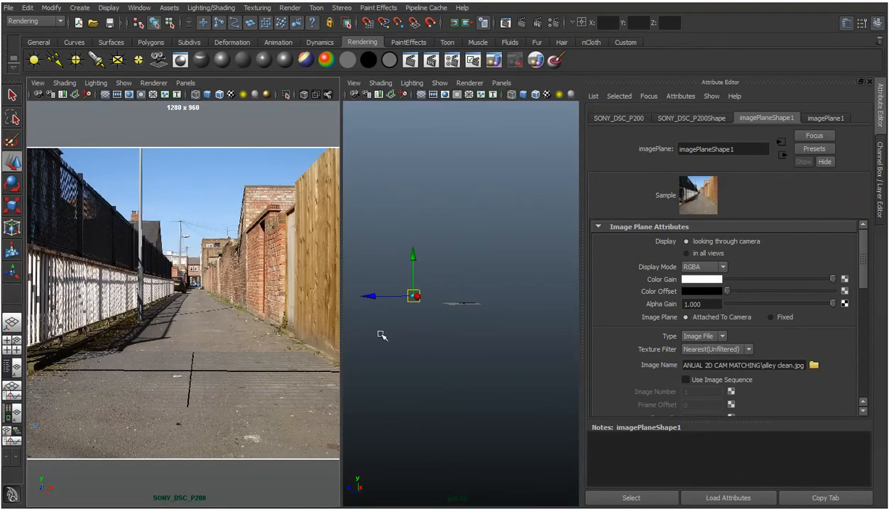
mouse_move(521, 247)
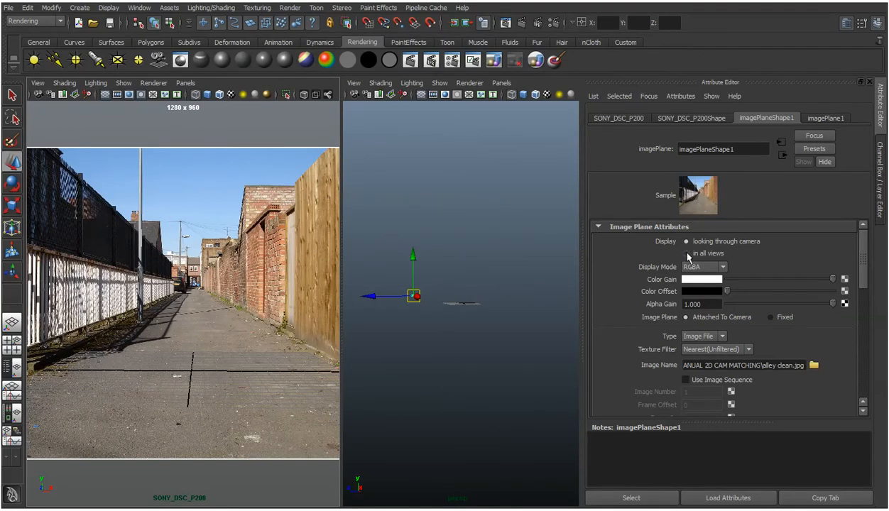
click(686, 253)
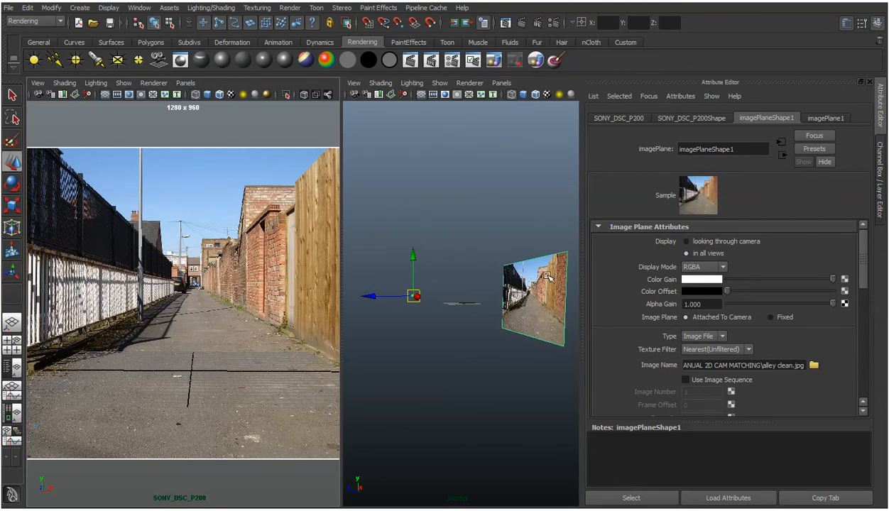
mouse_move(95, 345)
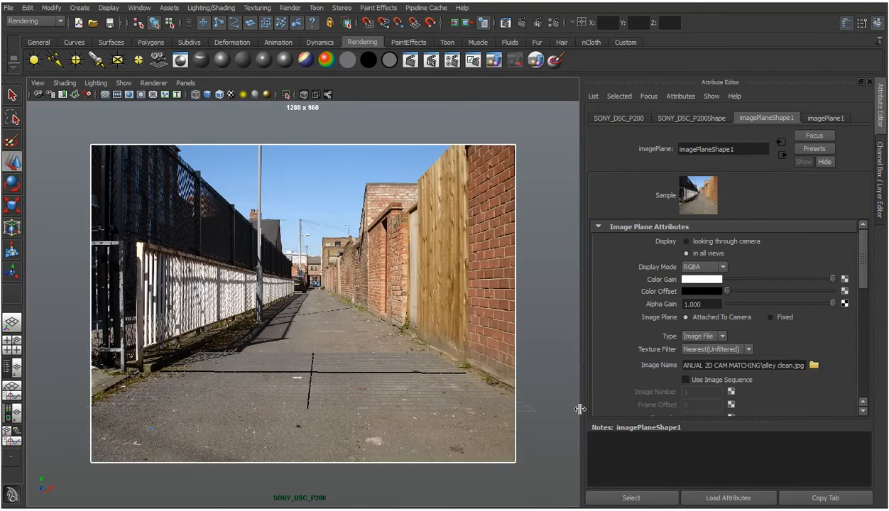
mouse_move(822, 286)
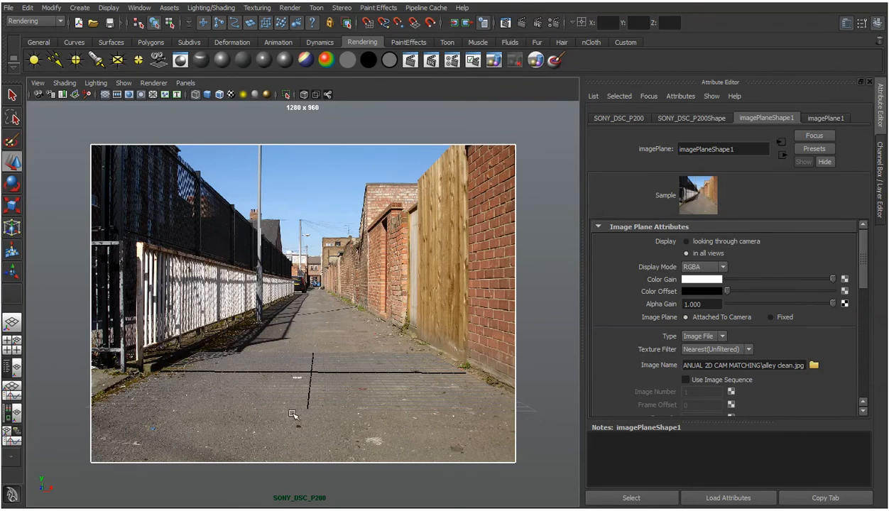
mouse_move(505, 403)
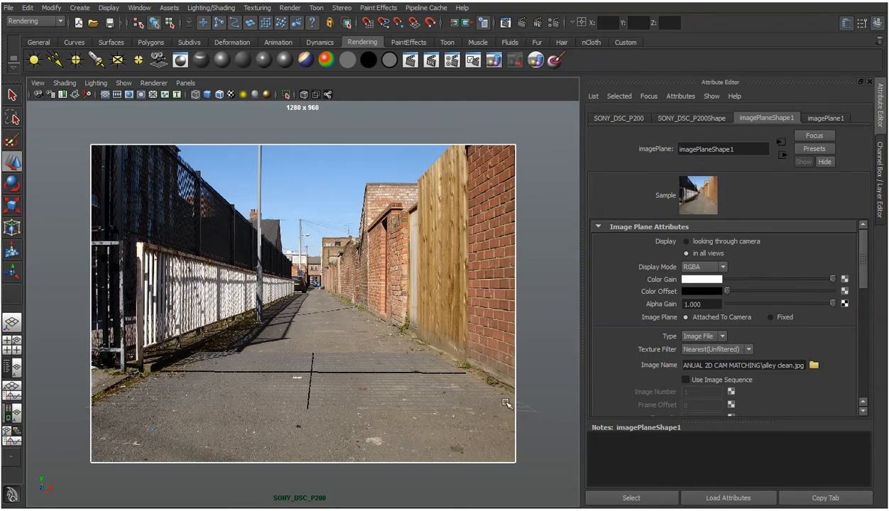
mouse_move(261, 357)
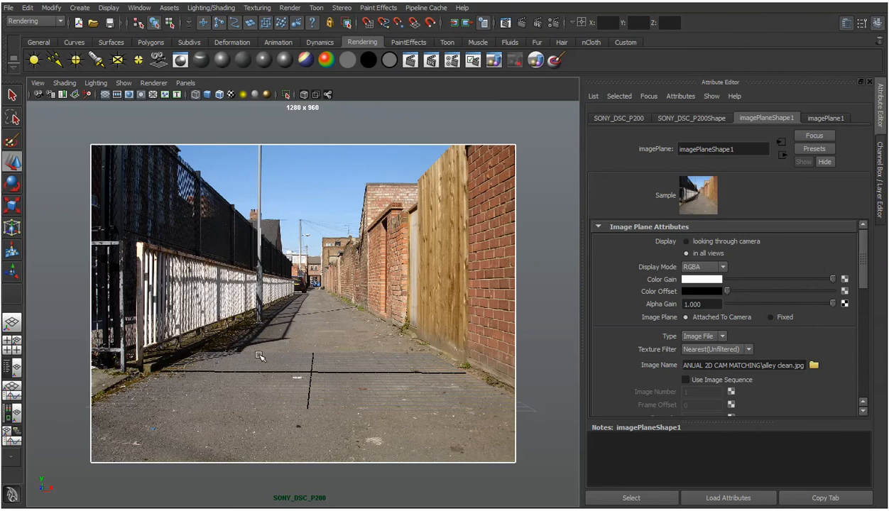
mouse_move(819, 308)
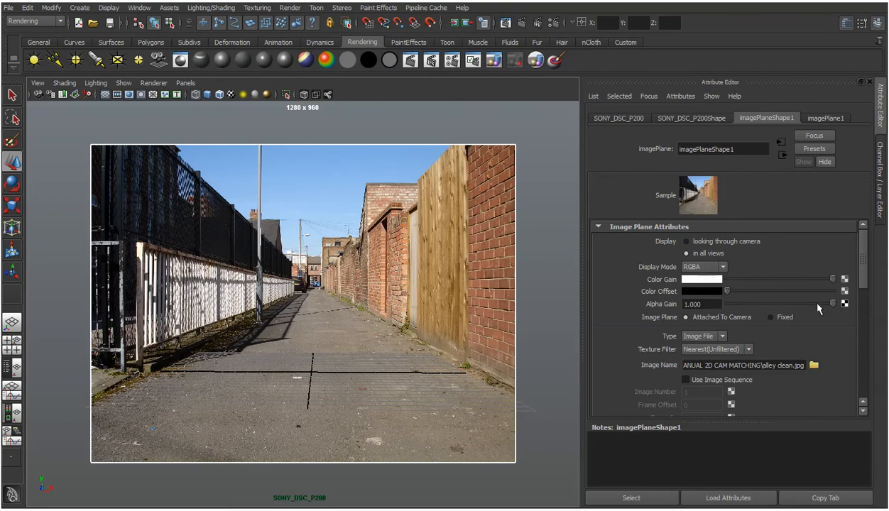
Step: Lower Alpha Gain to preview the photo's transparency, then restore full opacity
drag(834, 304, 786, 303)
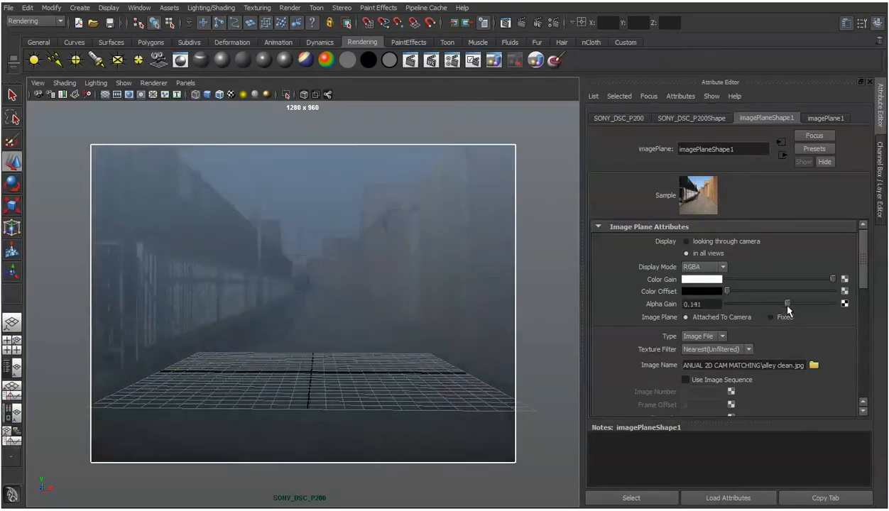
drag(786, 303, 834, 303)
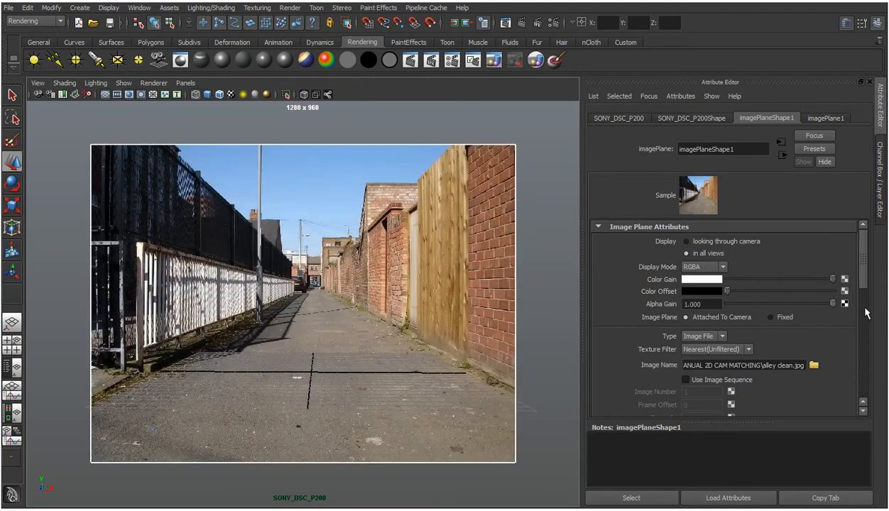
drag(831, 303, 793, 303)
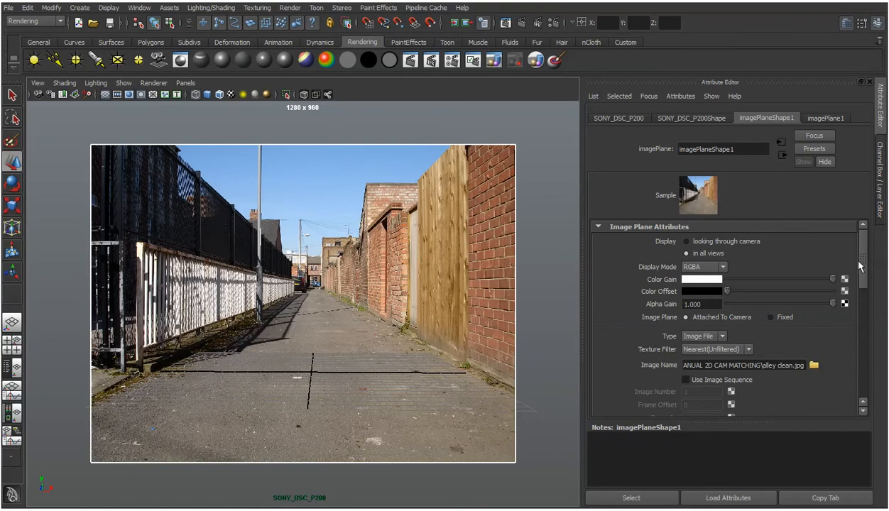
scroll(down, 3)
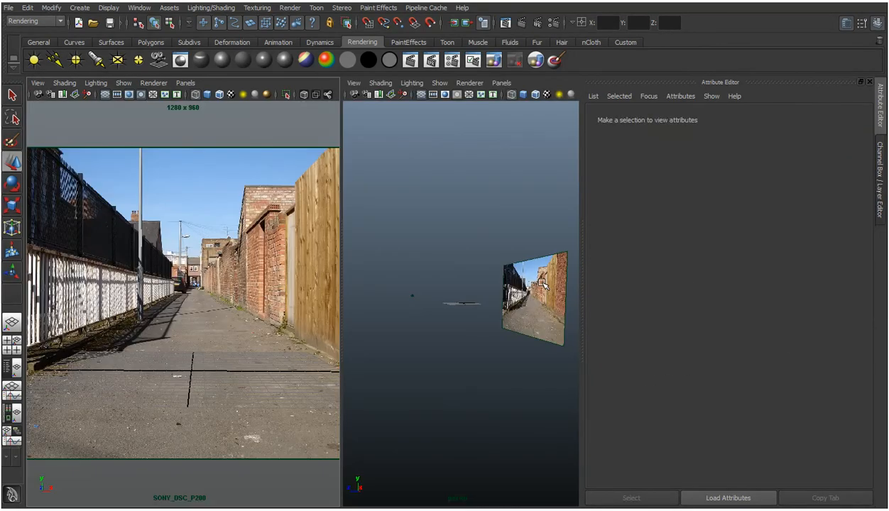
Step: Push the alley image plane to depth 500, checking it in the perspective view
click(533, 298)
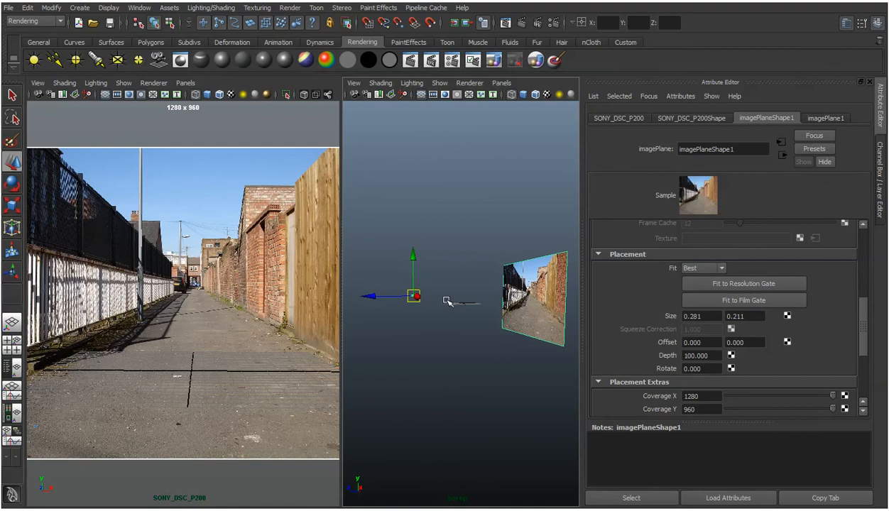
mouse_move(525, 298)
text(200.000)
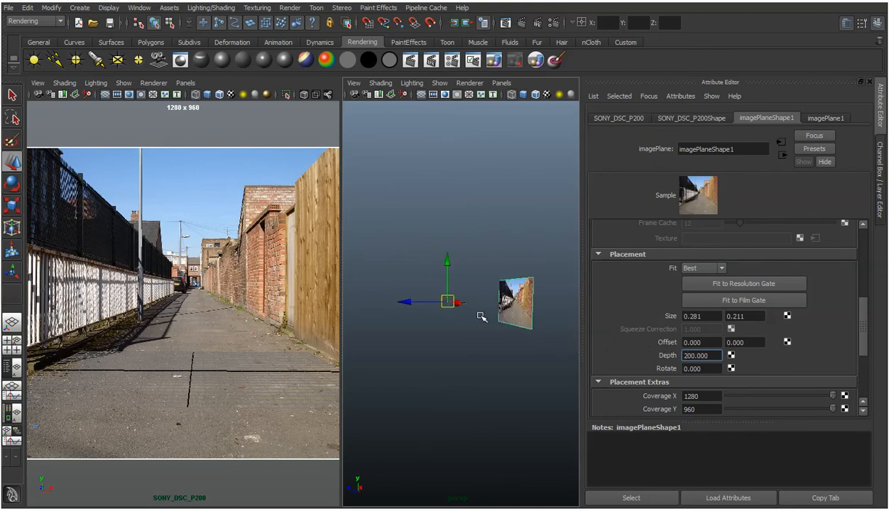
click(701, 356)
text(500.000)
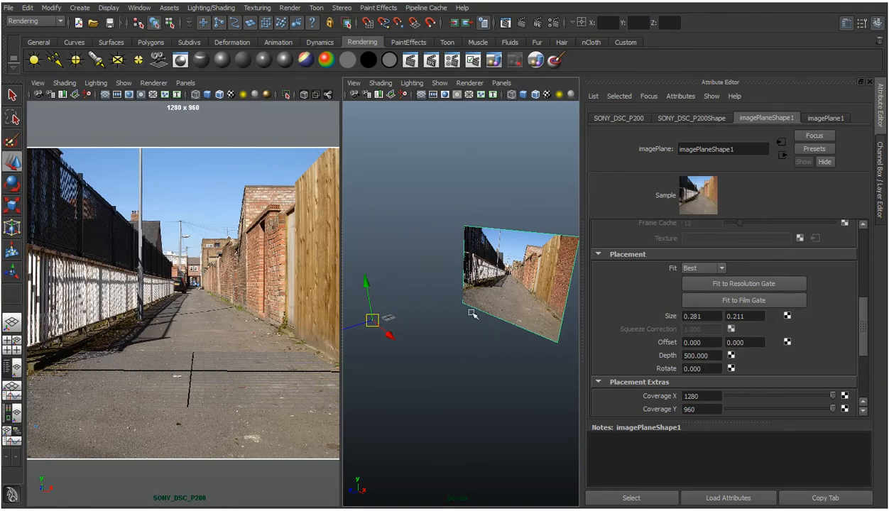
mouse_move(482, 286)
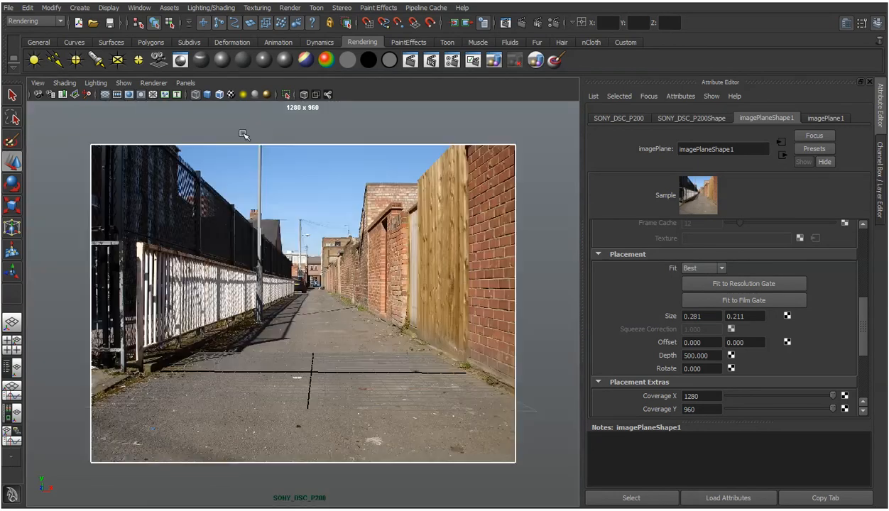
mouse_move(309, 237)
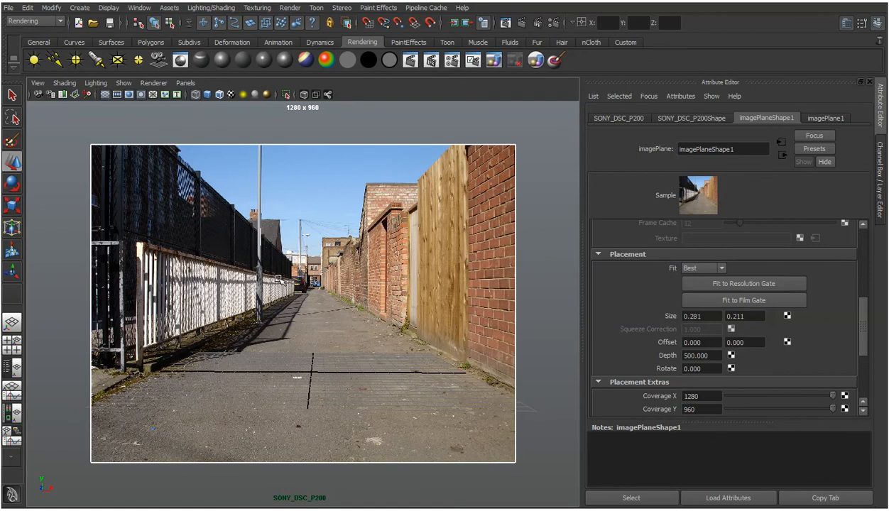
mouse_move(115, 166)
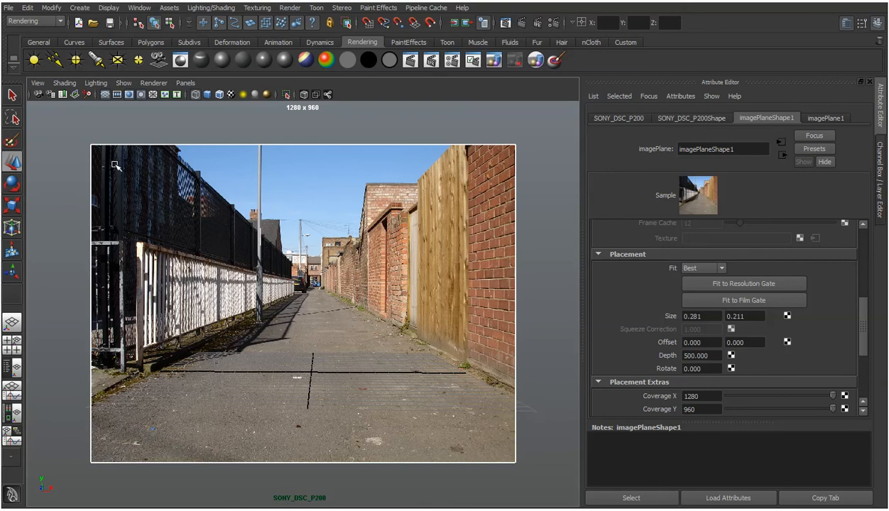
mouse_move(154, 379)
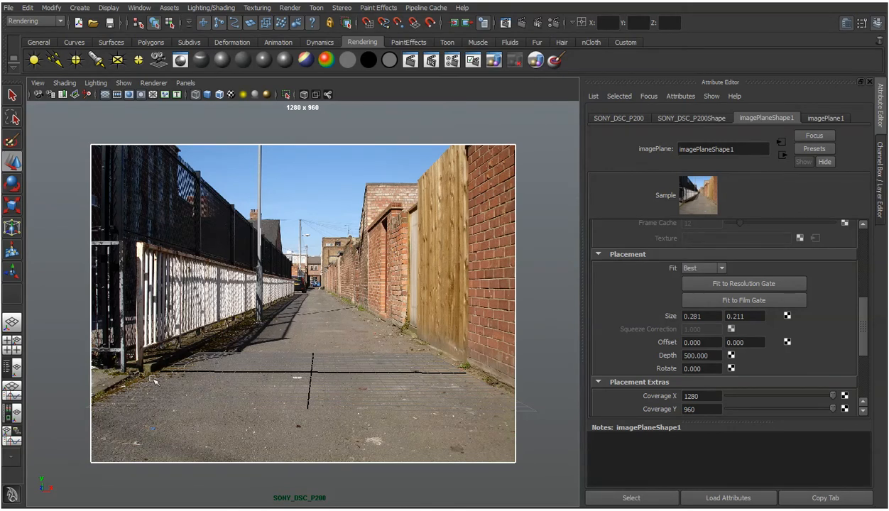
Step: Show the SONY_DSC_P200 transform tab, then its SONY_DSC_P200Shape camera attributes
click(617, 118)
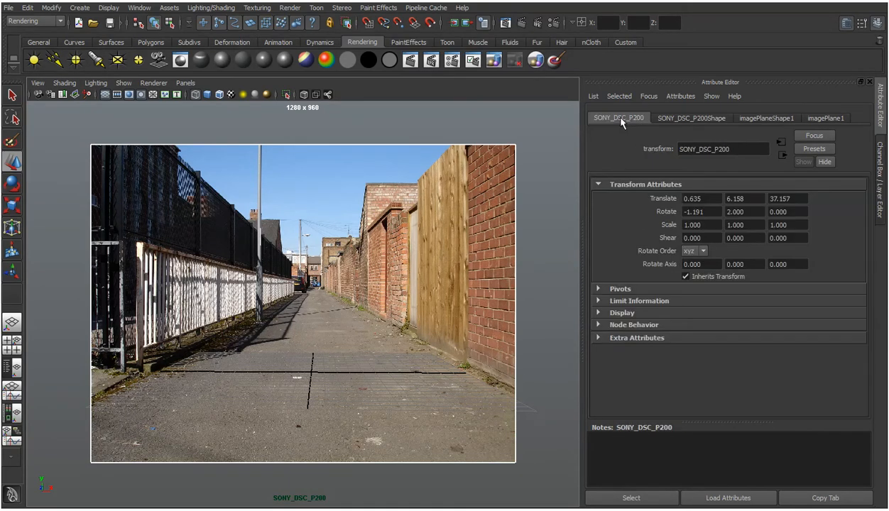
click(690, 118)
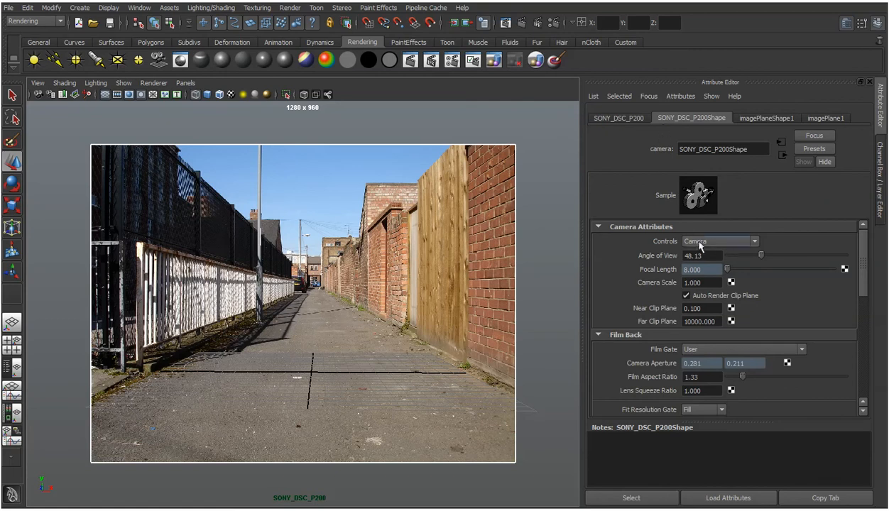